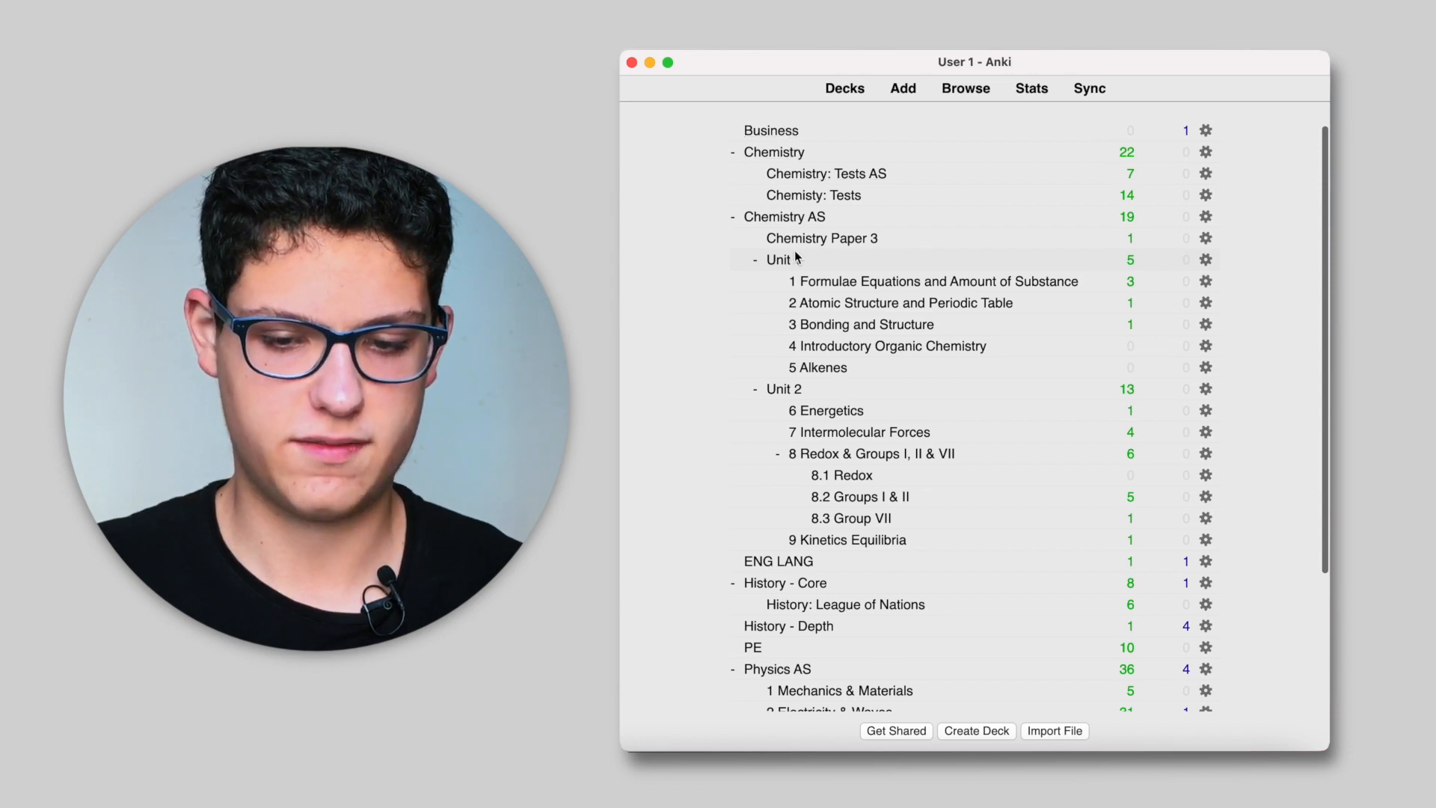
Step: Add an empty deck named 'Astrophysics' to the deck list
scroll(down, 3)
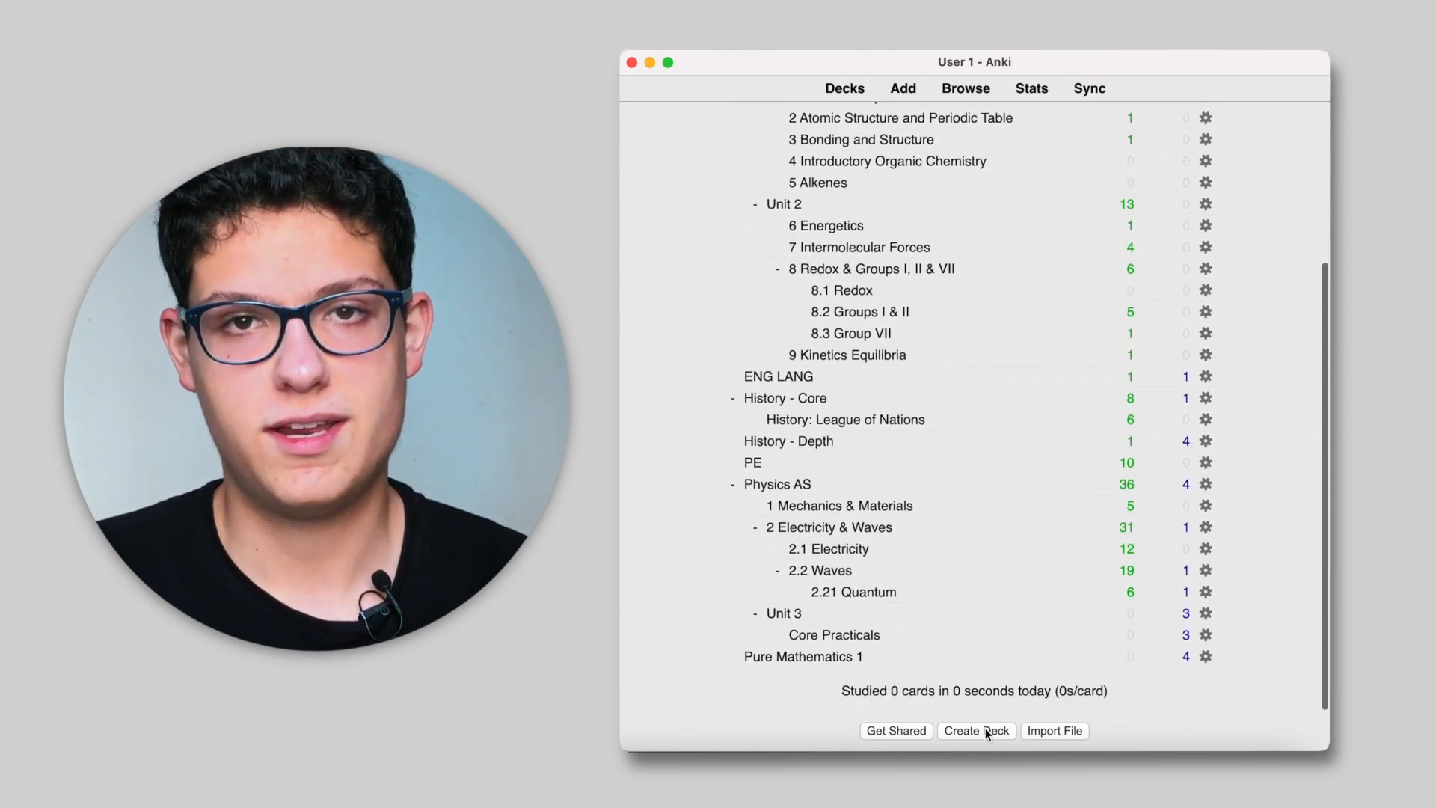
click(976, 730)
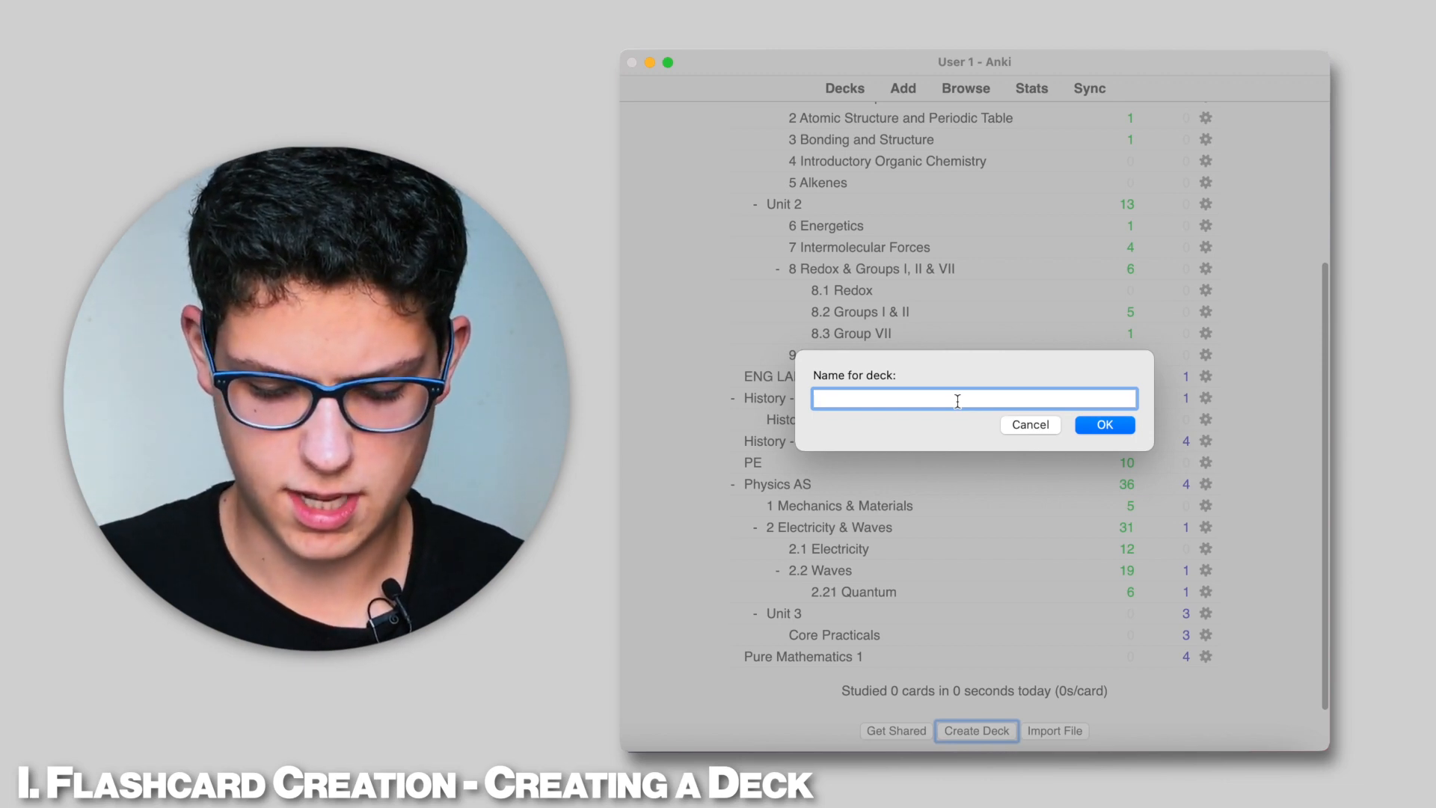
text(Astrophysics)
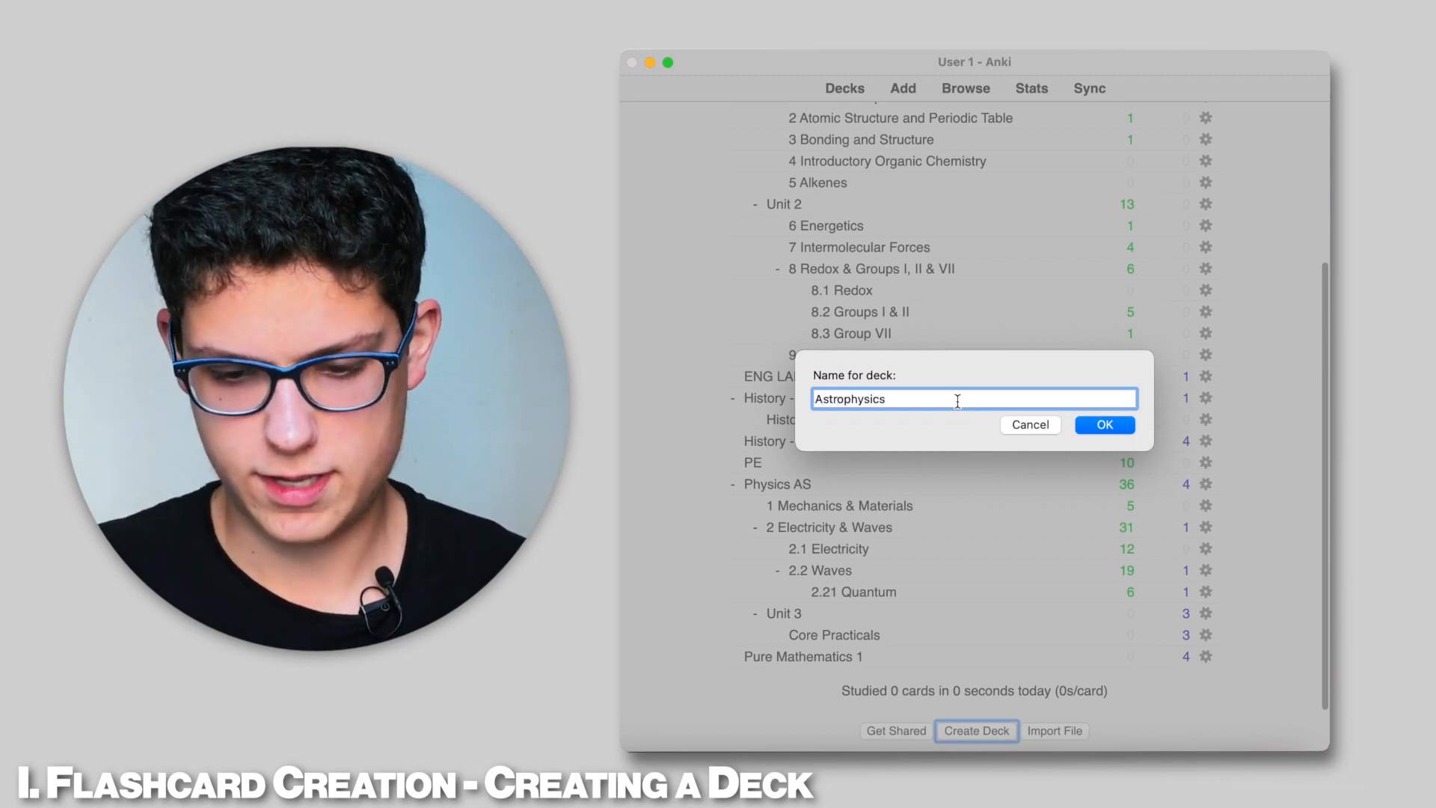
click(1104, 424)
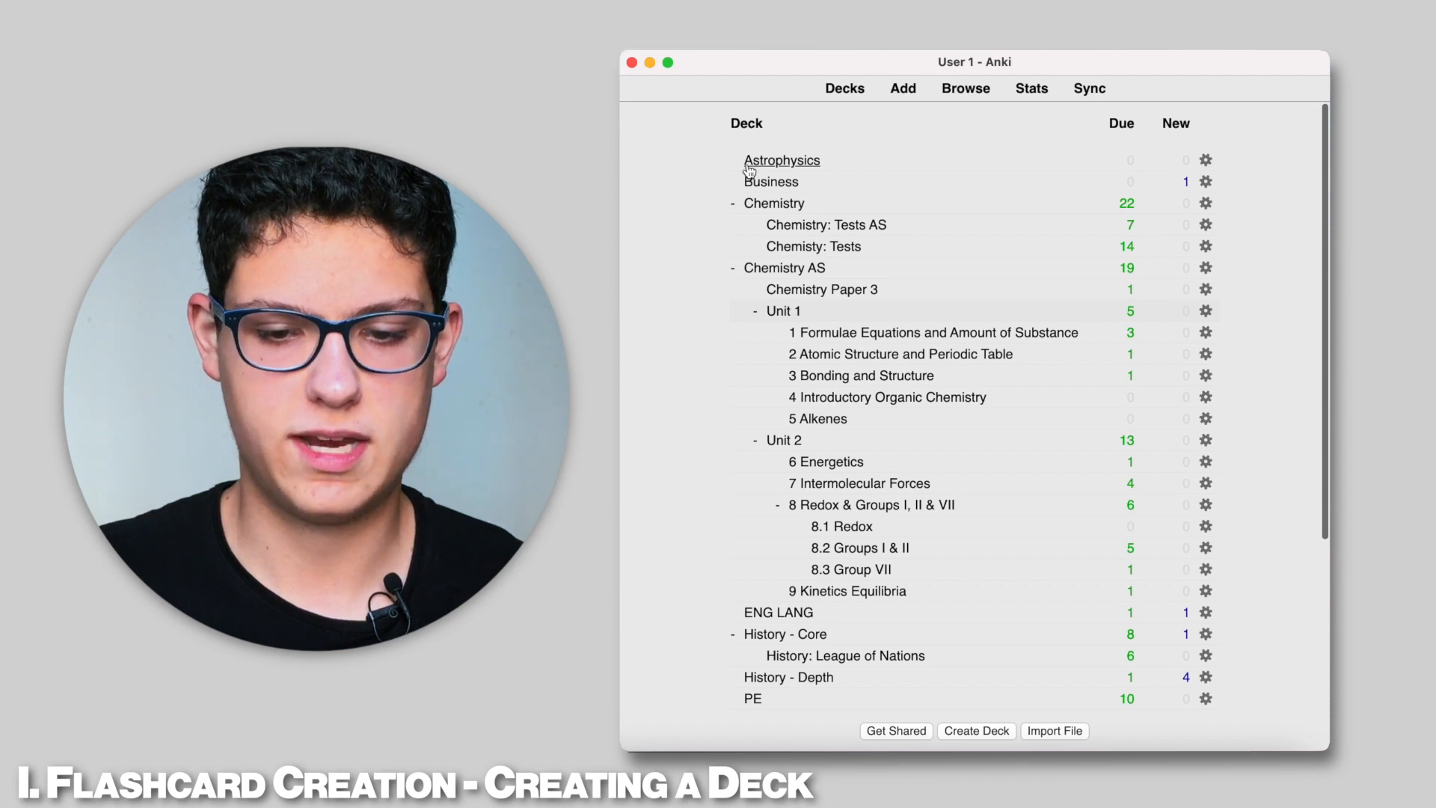
Step: Scroll the deck list to view the Black Holes subdeck nested under Astrophysics
scroll(down, 3)
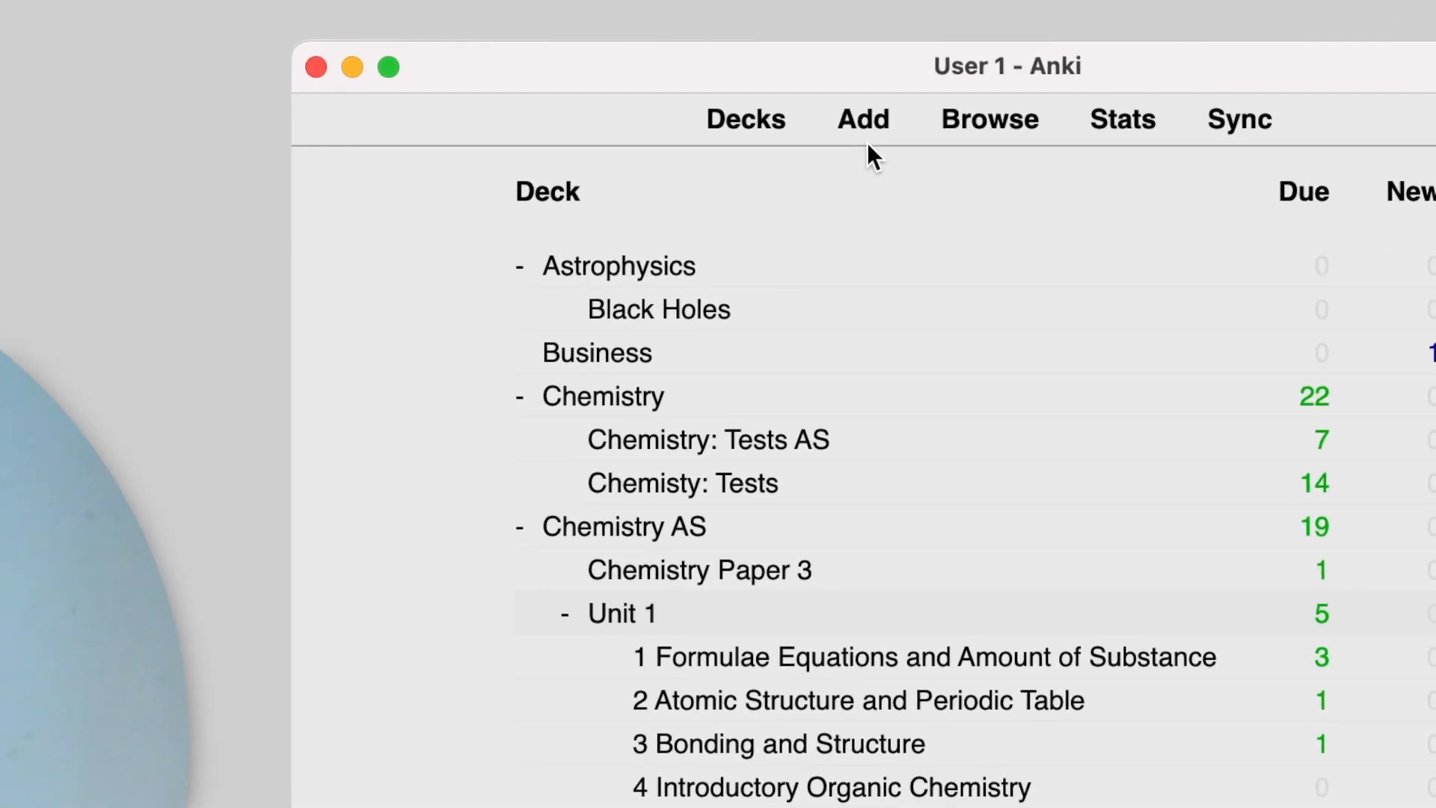
Step: Open the Add card window and highlight Astrophysics::Black Holes in its deck list
click(861, 119)
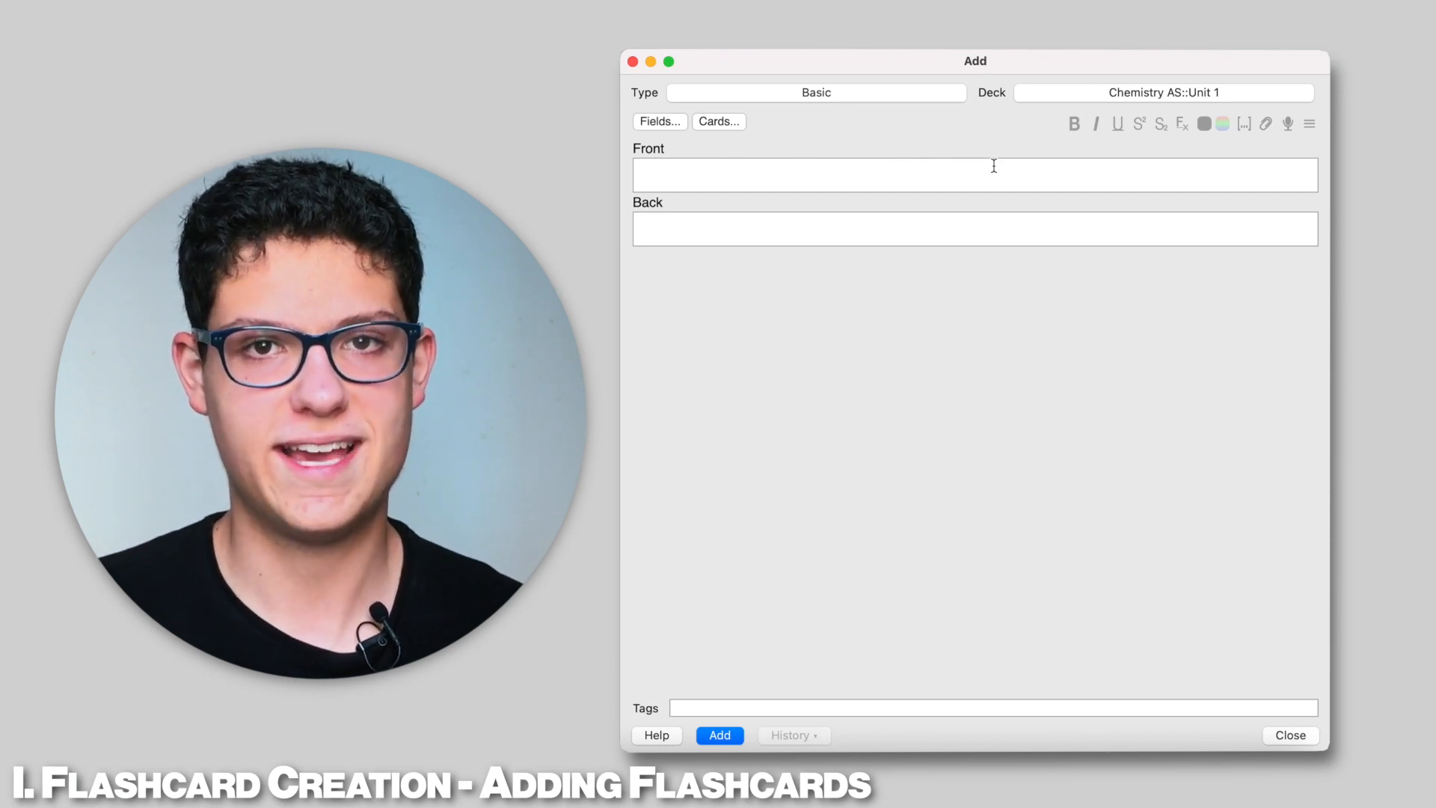
click(1163, 92)
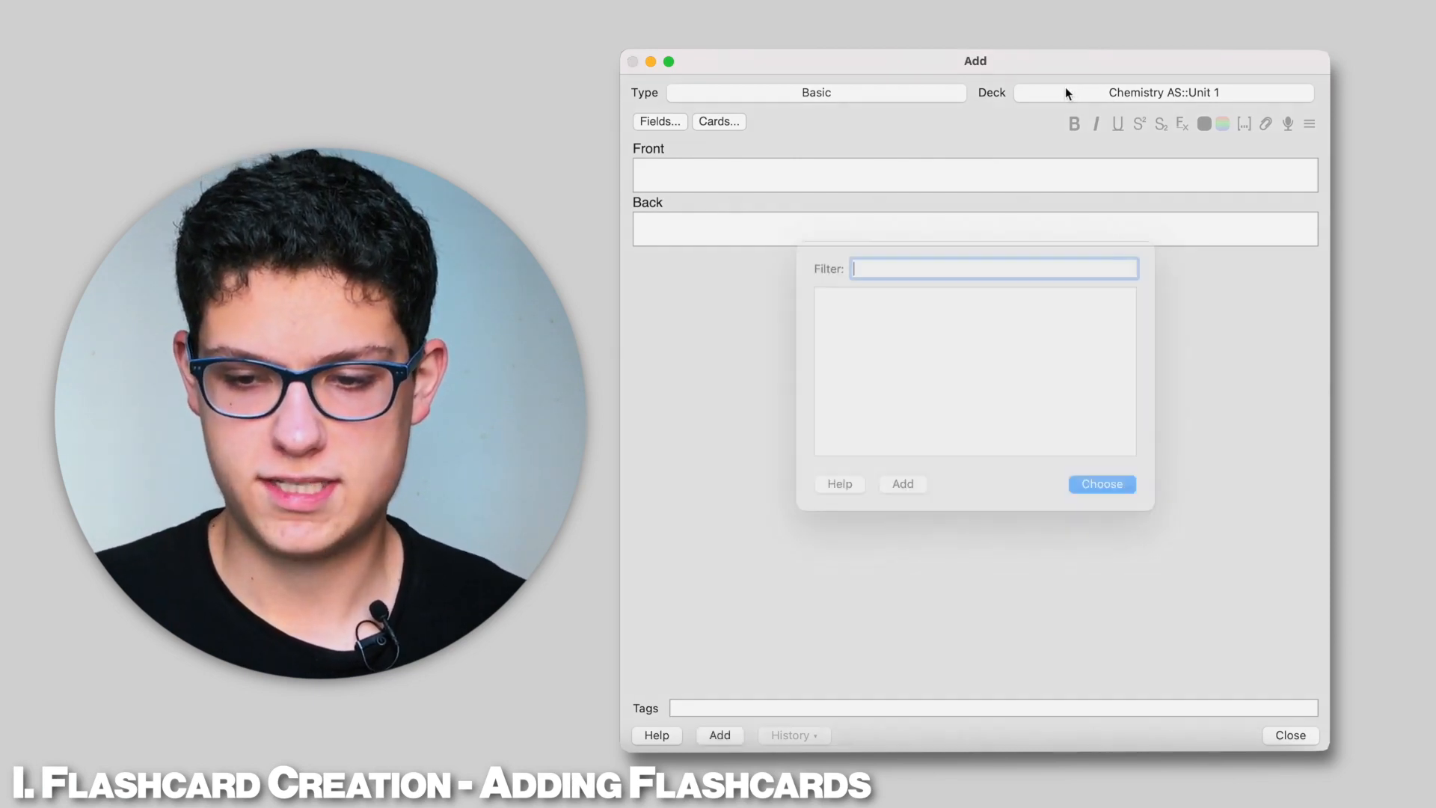
click(993, 268)
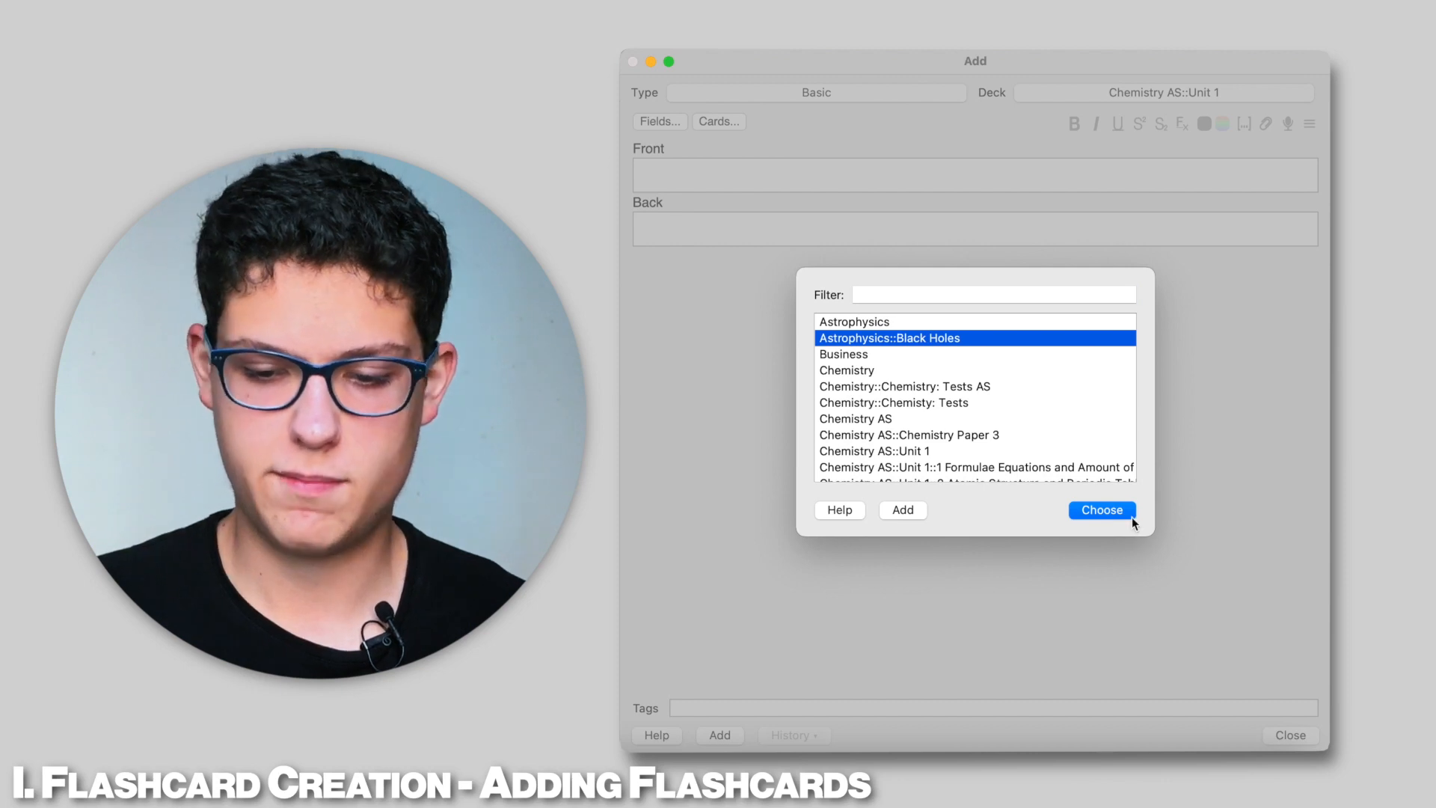
Step: File the card under Astrophysics::Black Holes with front 'State the definition of a black hole'
click(1101, 510)
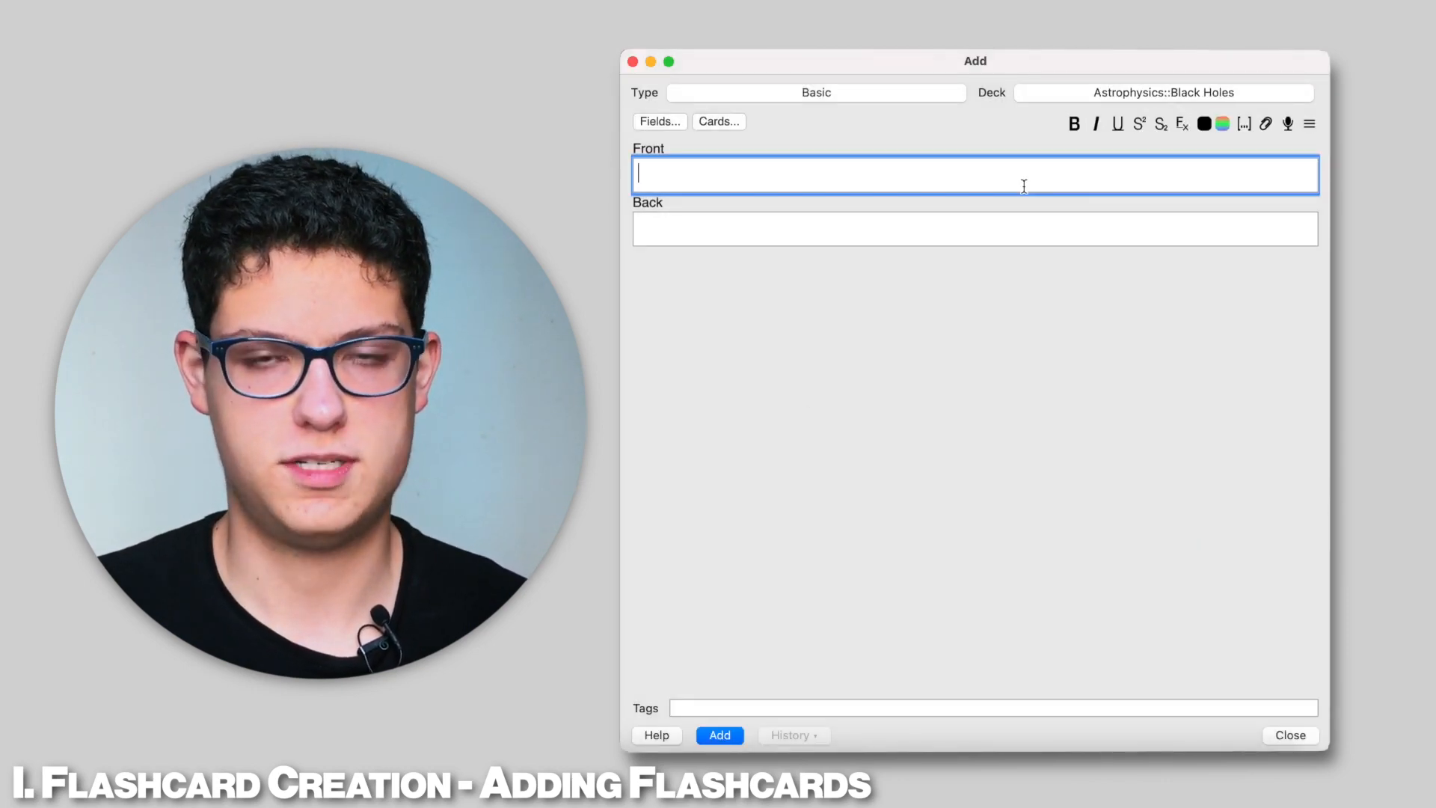
text(S)
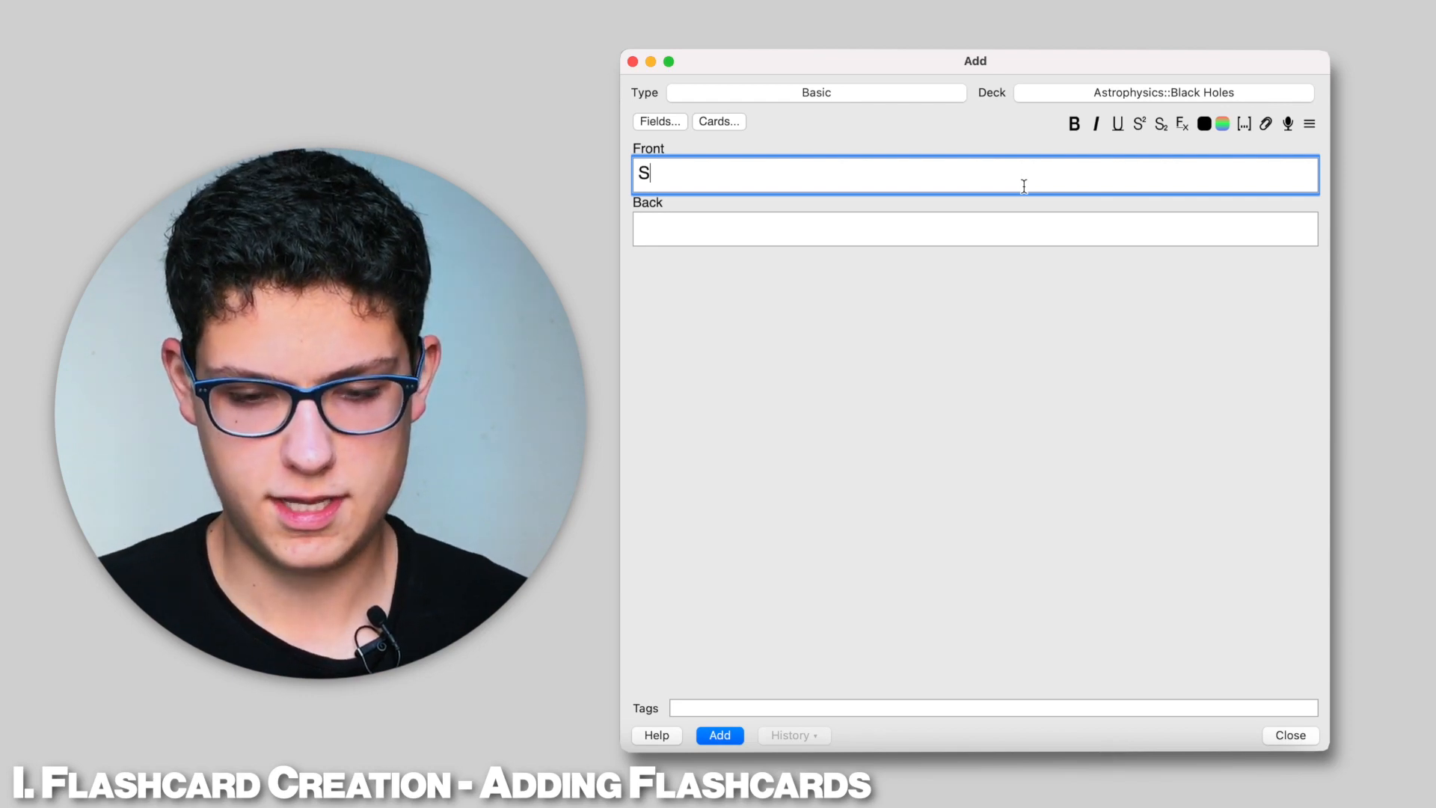
text(tate the definition of)
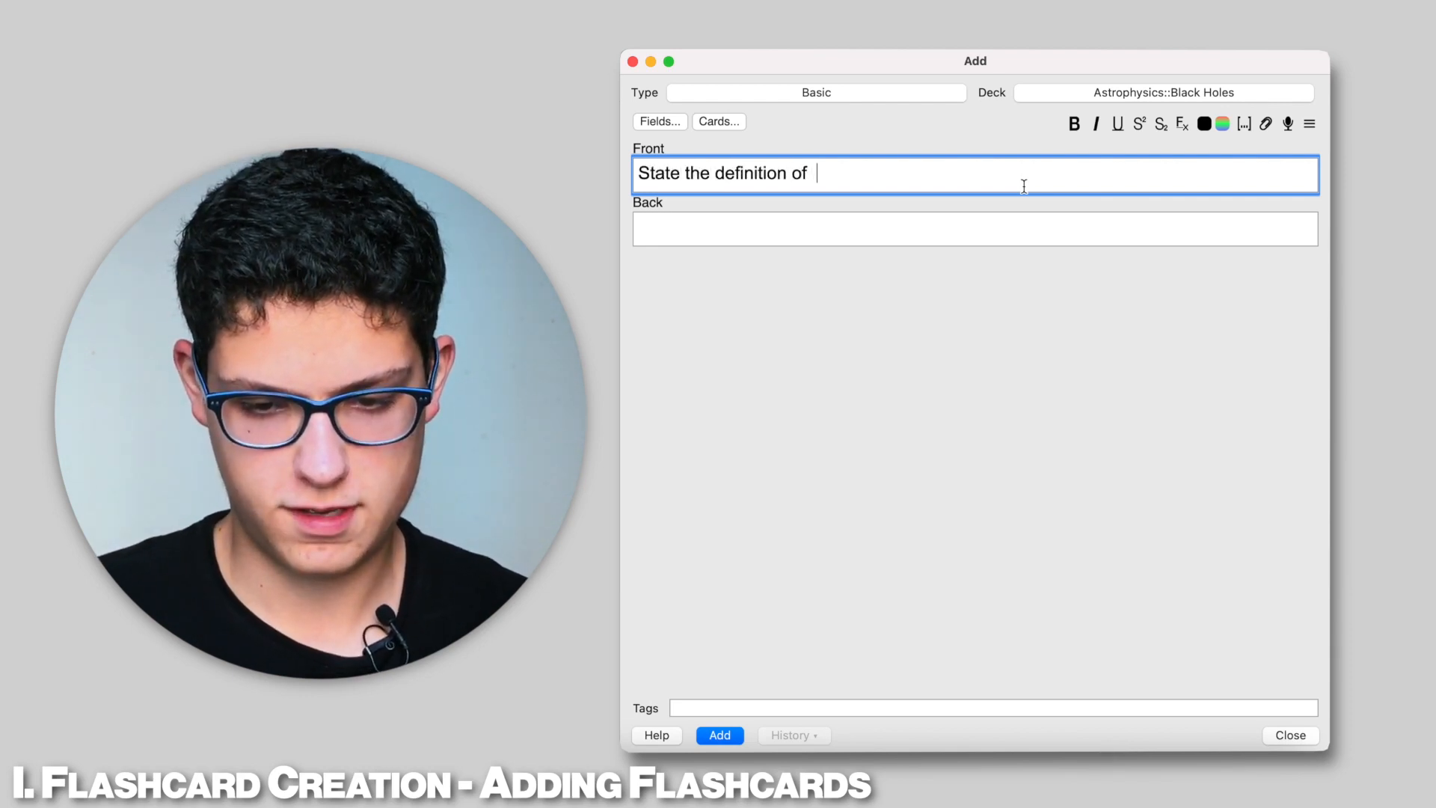
text(a black hole)
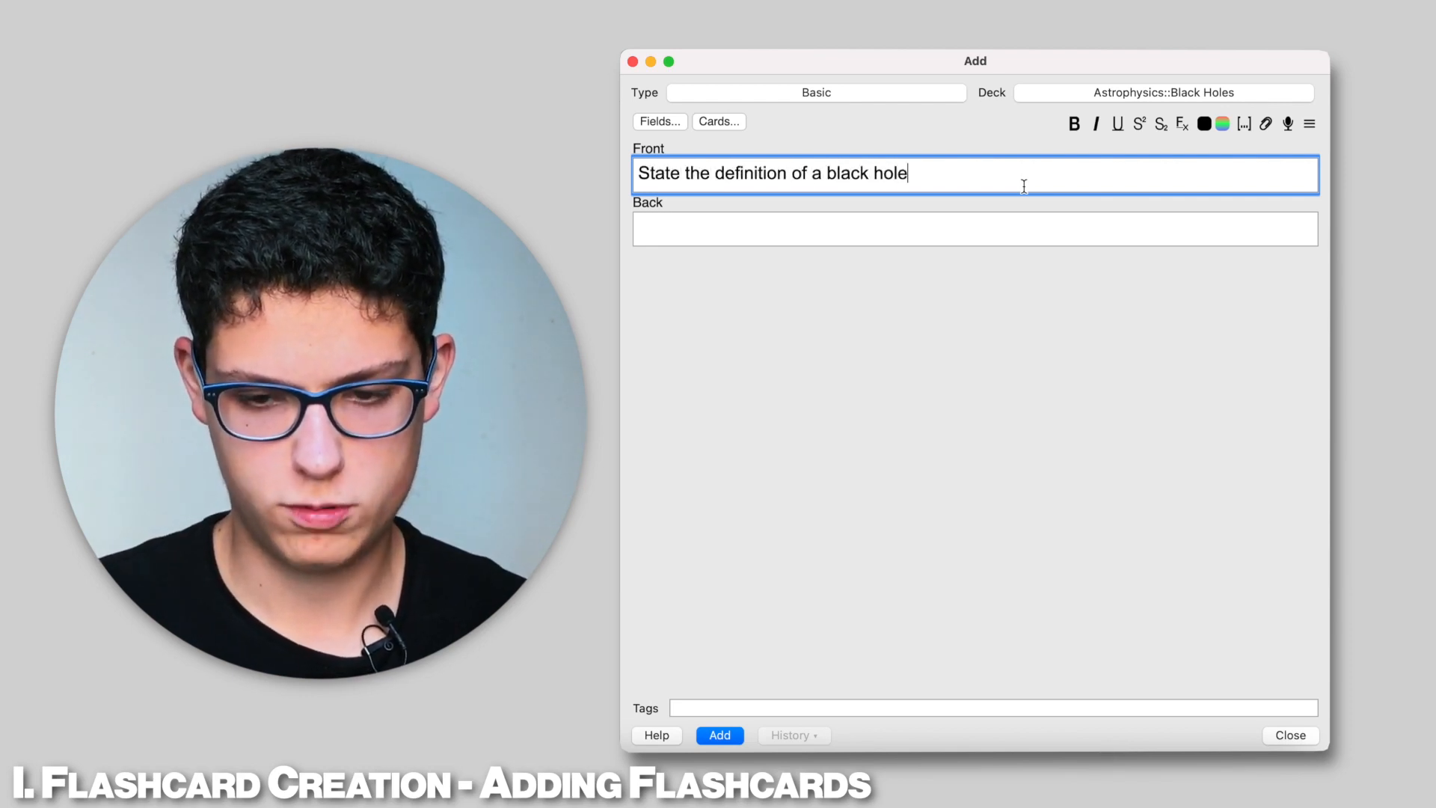
Step: Begin the back with 'A region where gravity is so strong that no light can...'
click(974, 228)
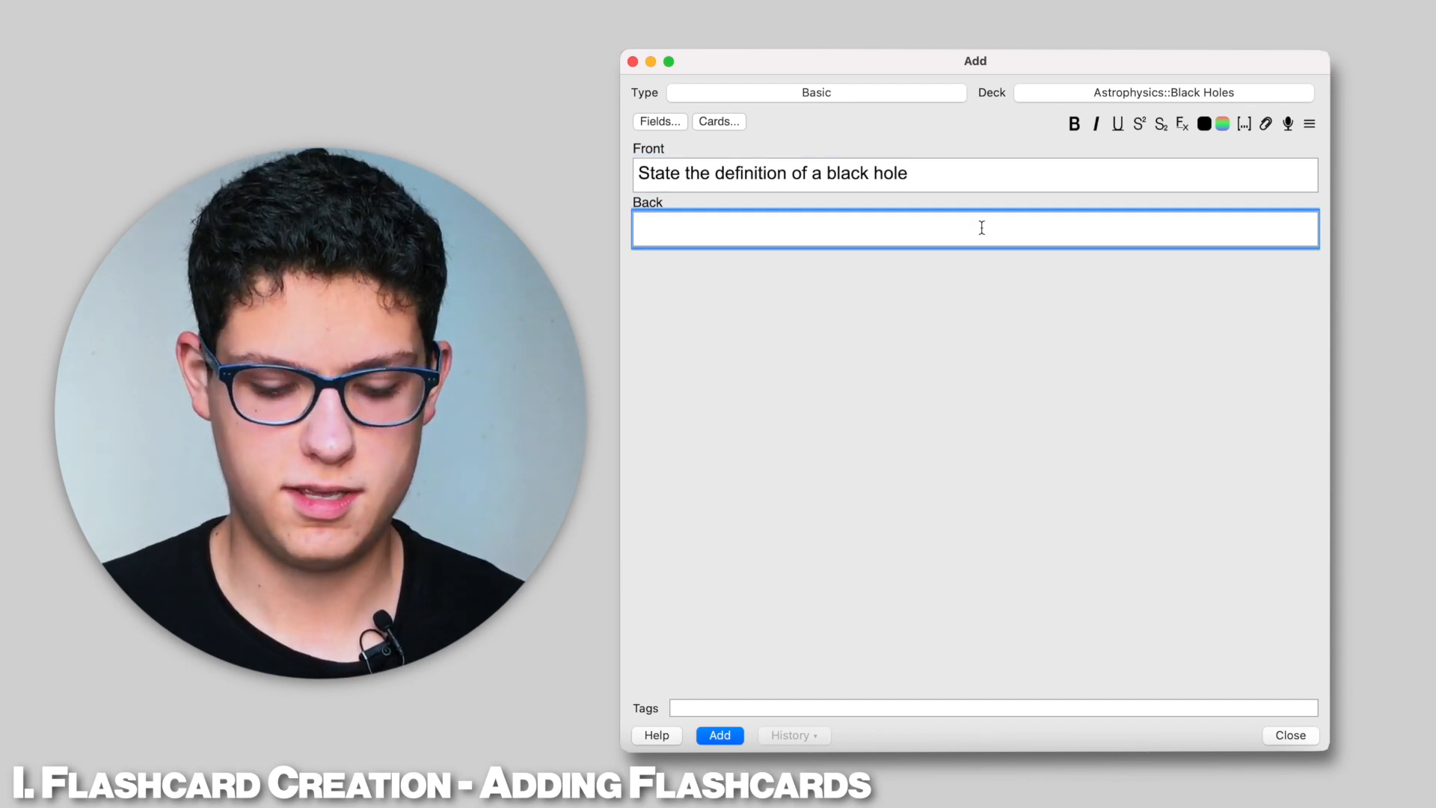
text(A region whe)
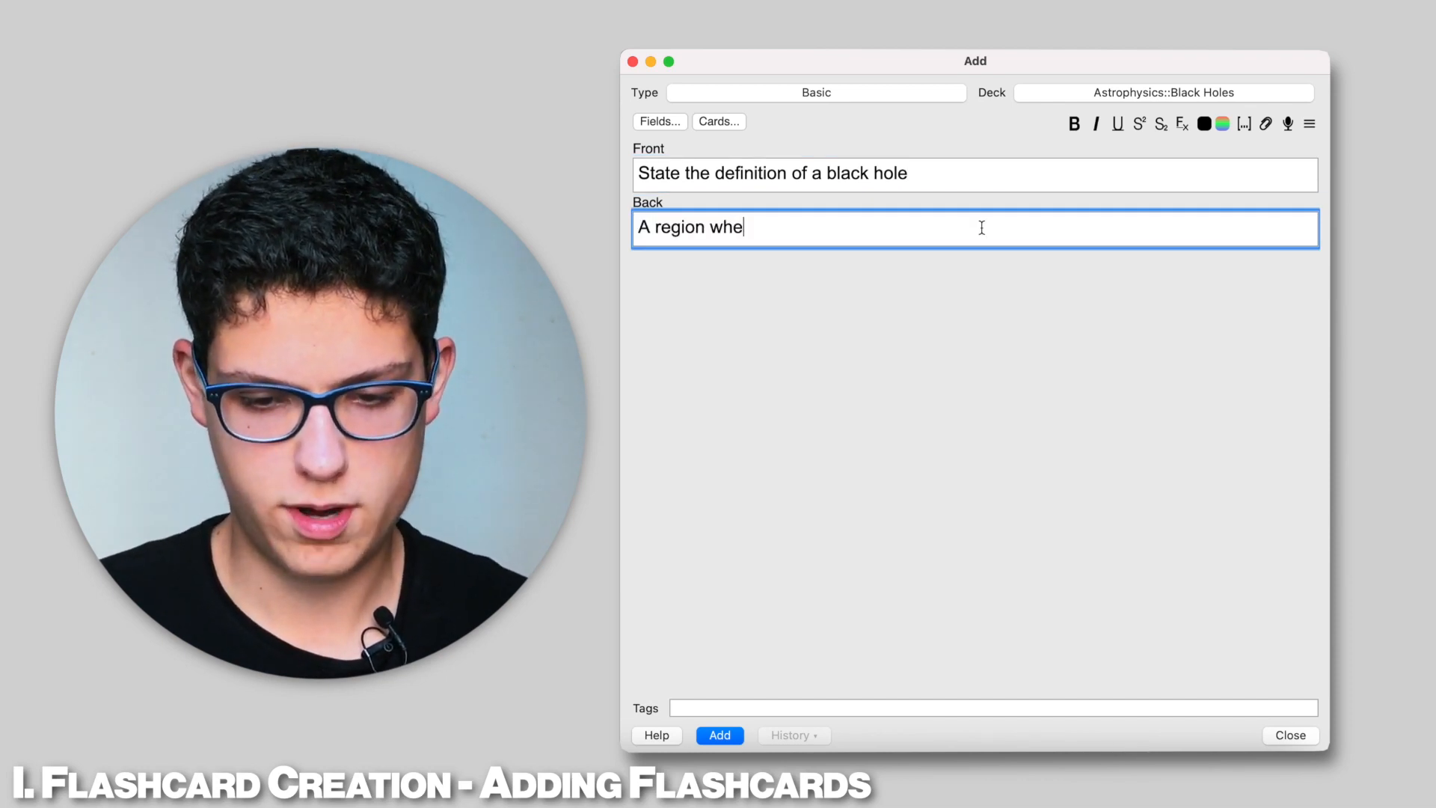
text(re gravity i)
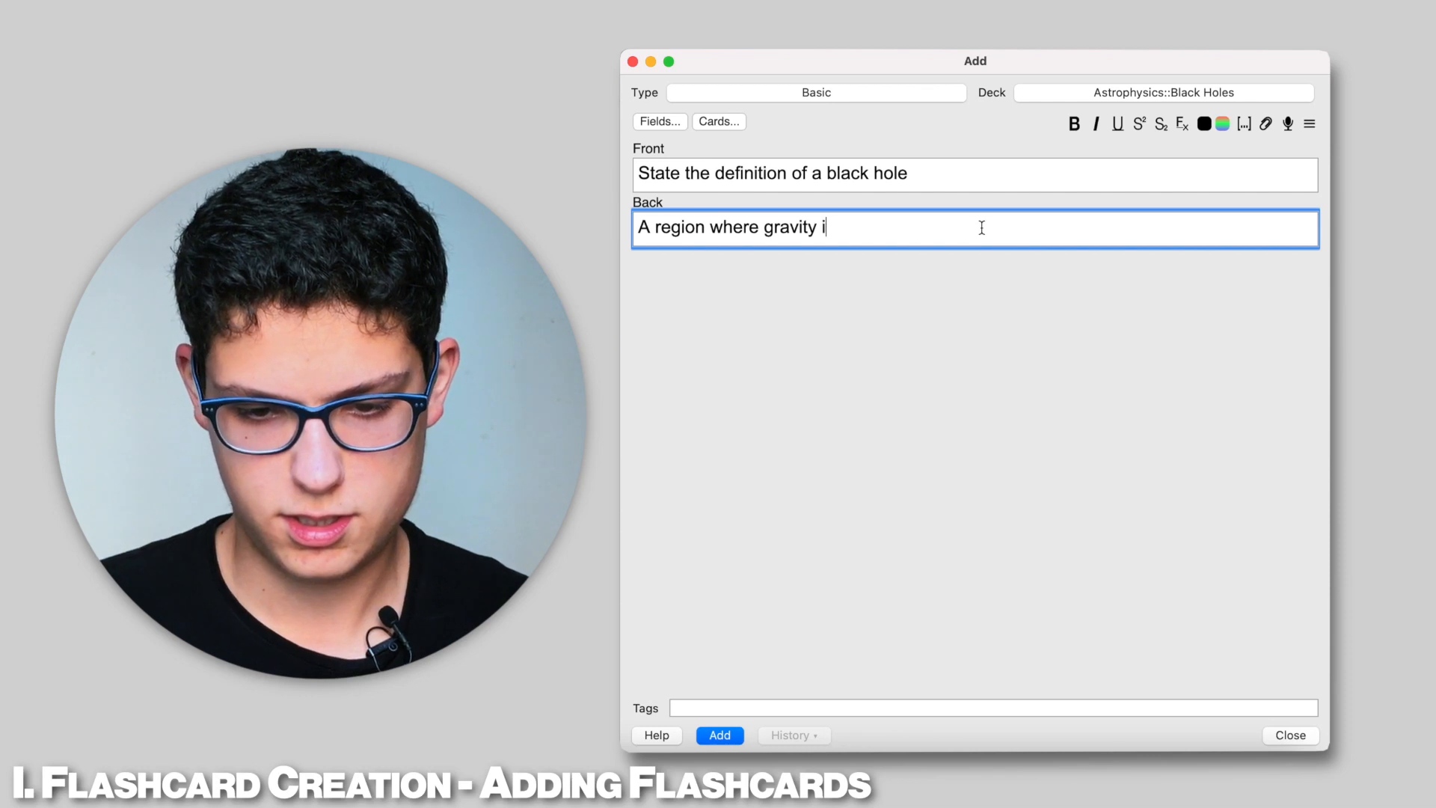
text(s so strong that)
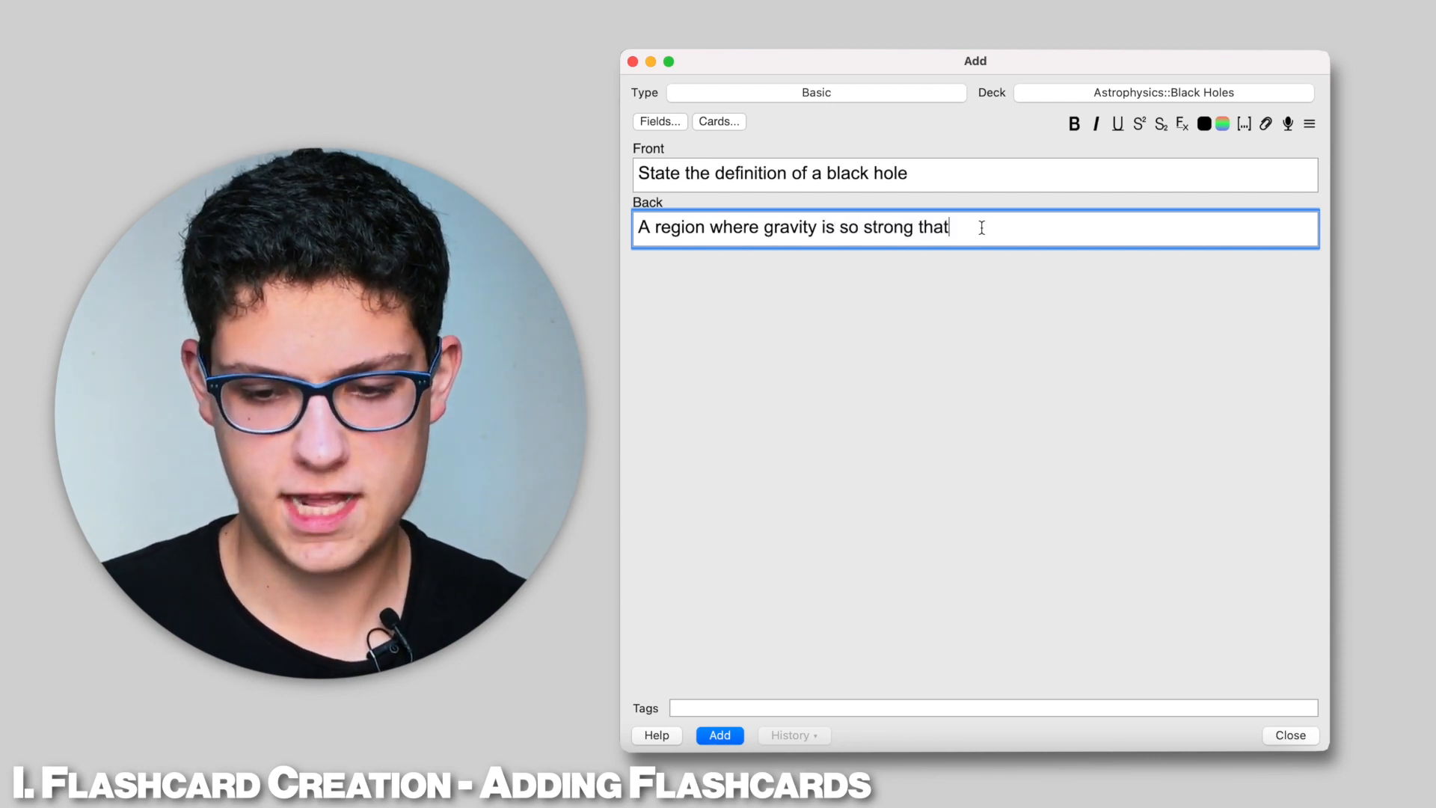
text(no light can)
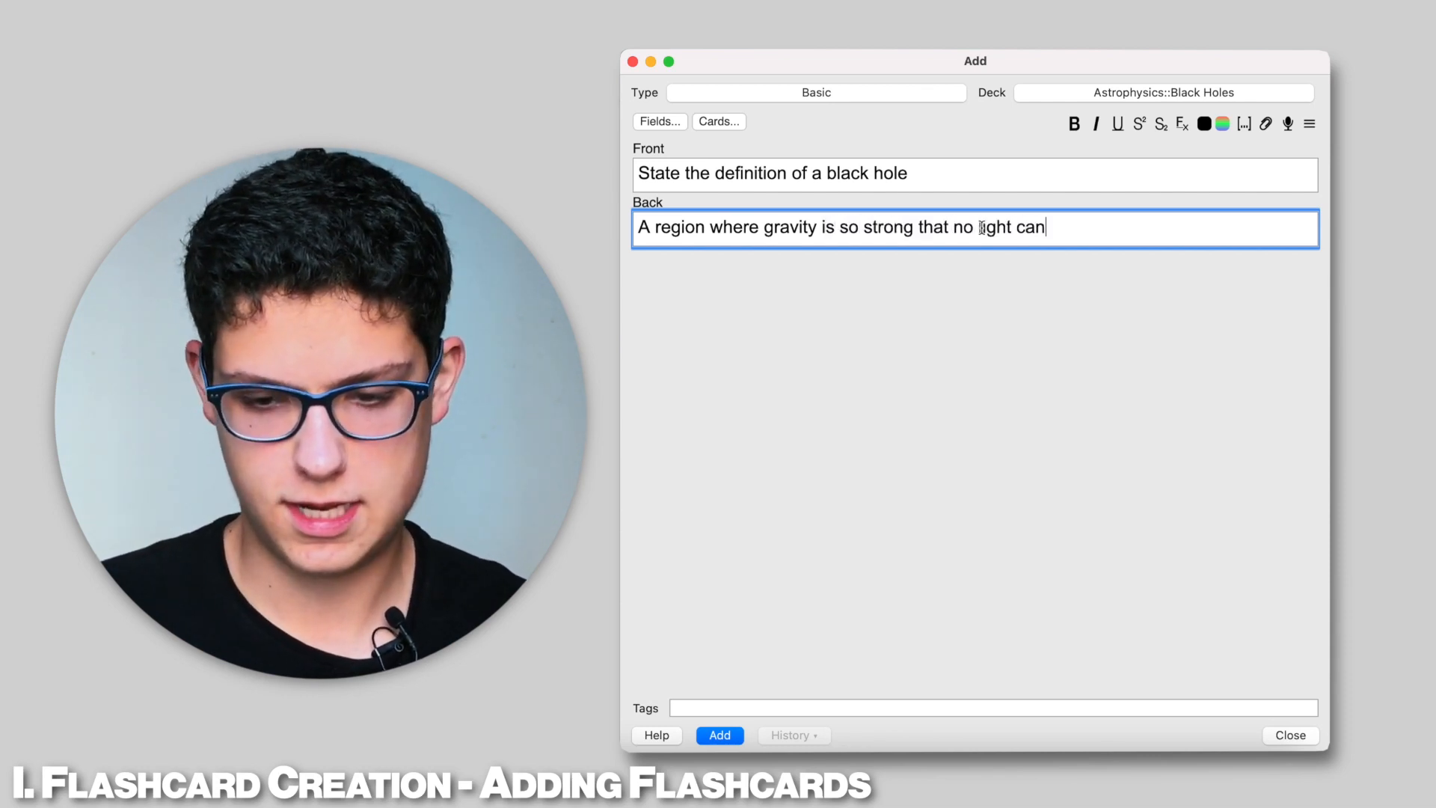
text(scape for)
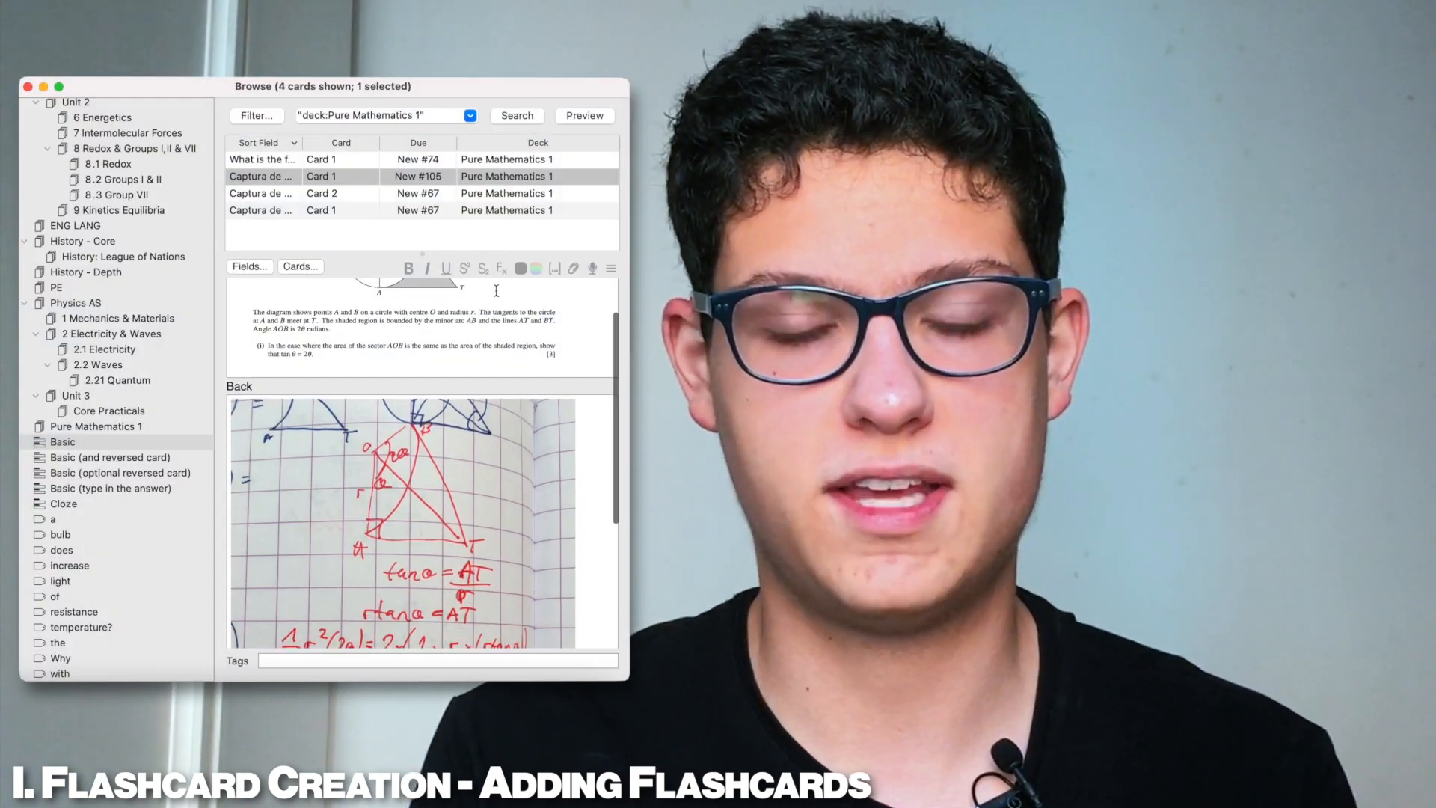
Step: Attach the black hole image beneath the finished answer text
click(135, 476)
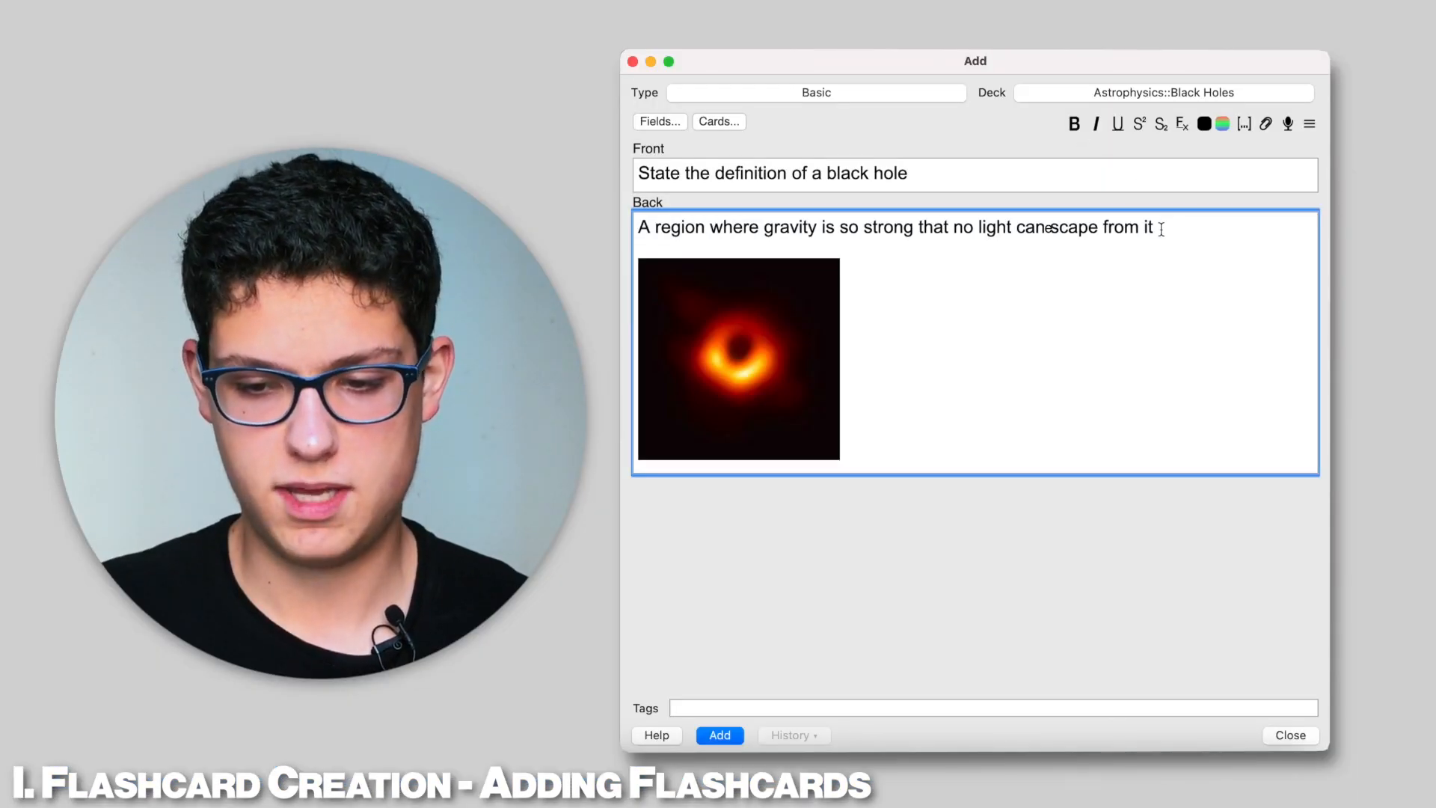
Step: Bold the word 'gravity' and move to the end of the answer sentence
double_click(776, 226)
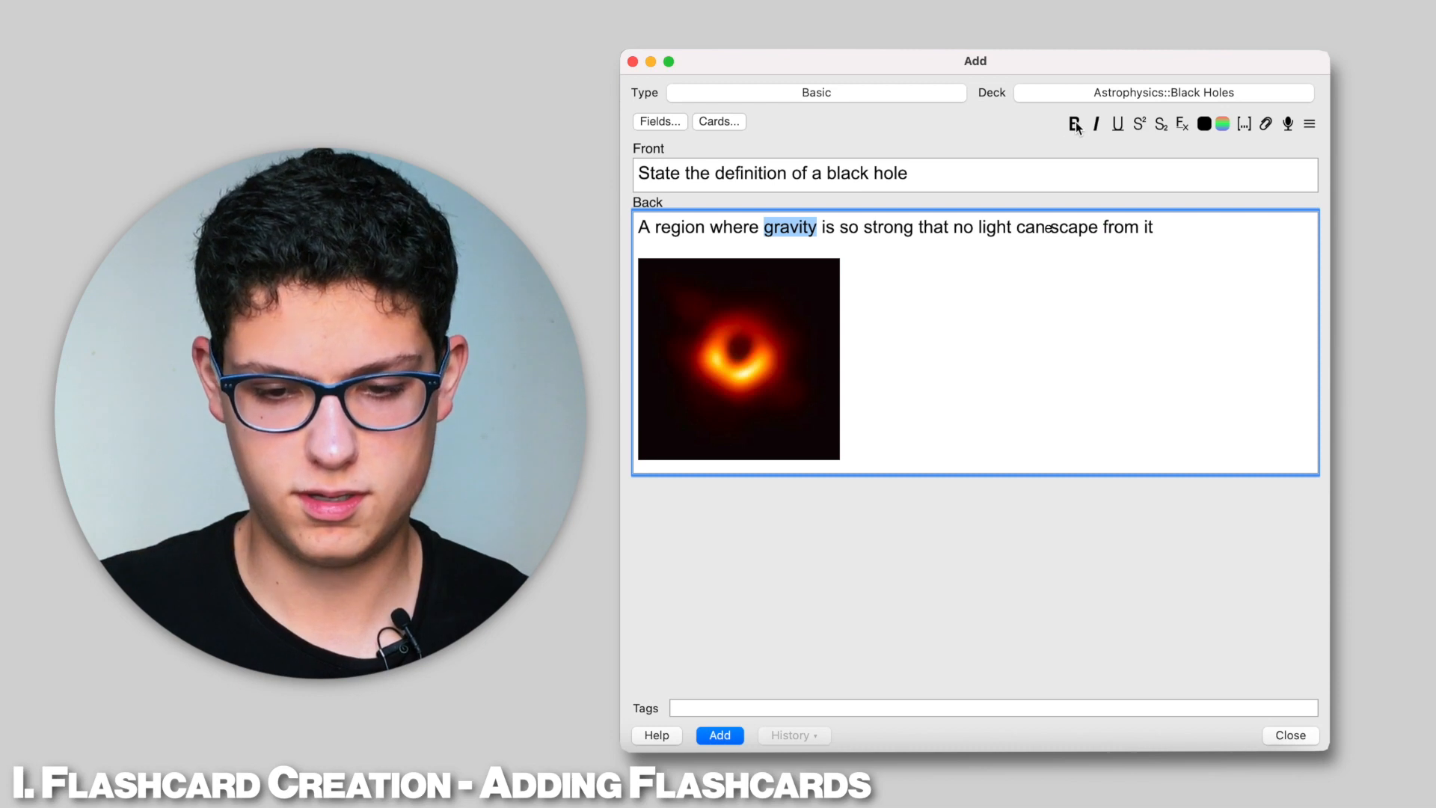
click(1073, 123)
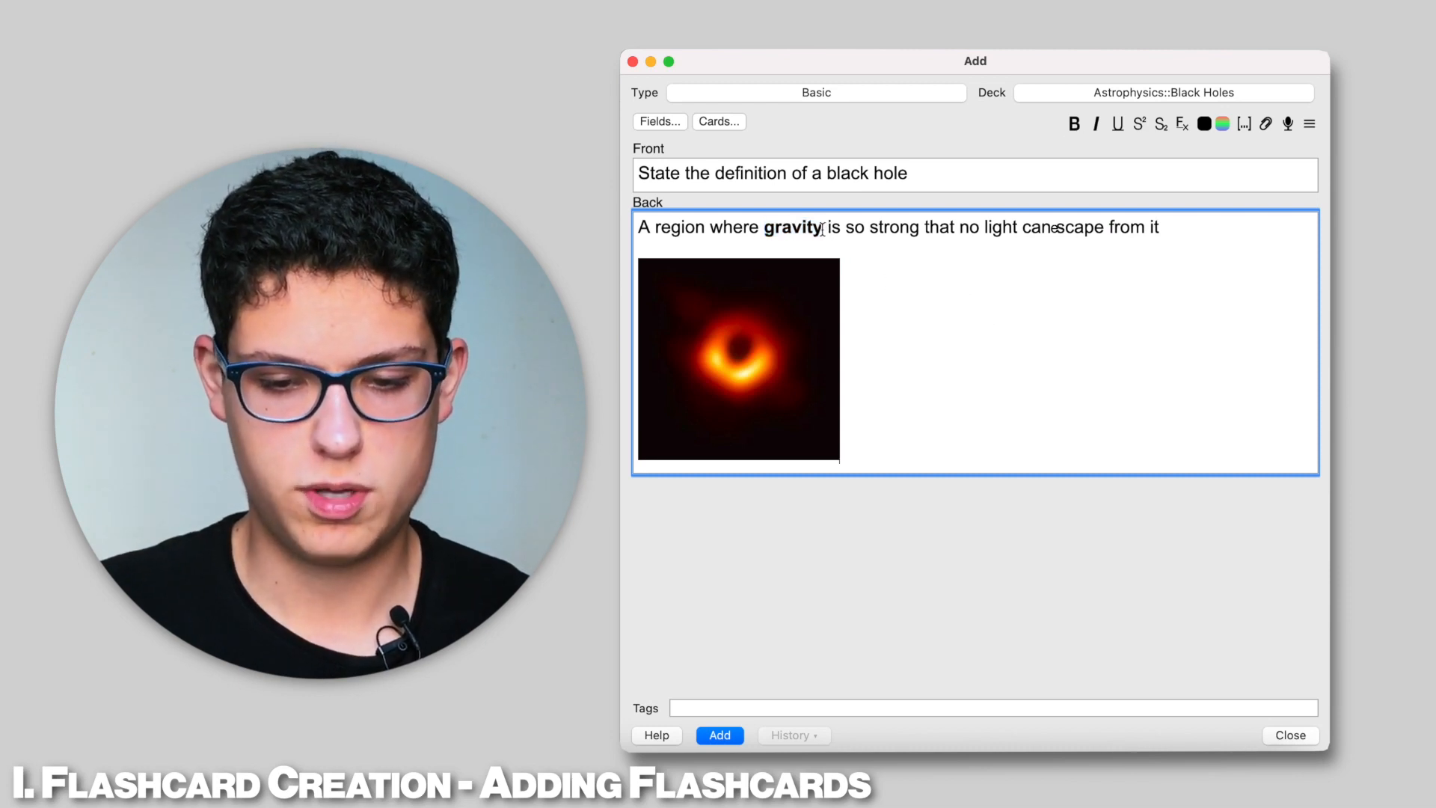
double_click(789, 226)
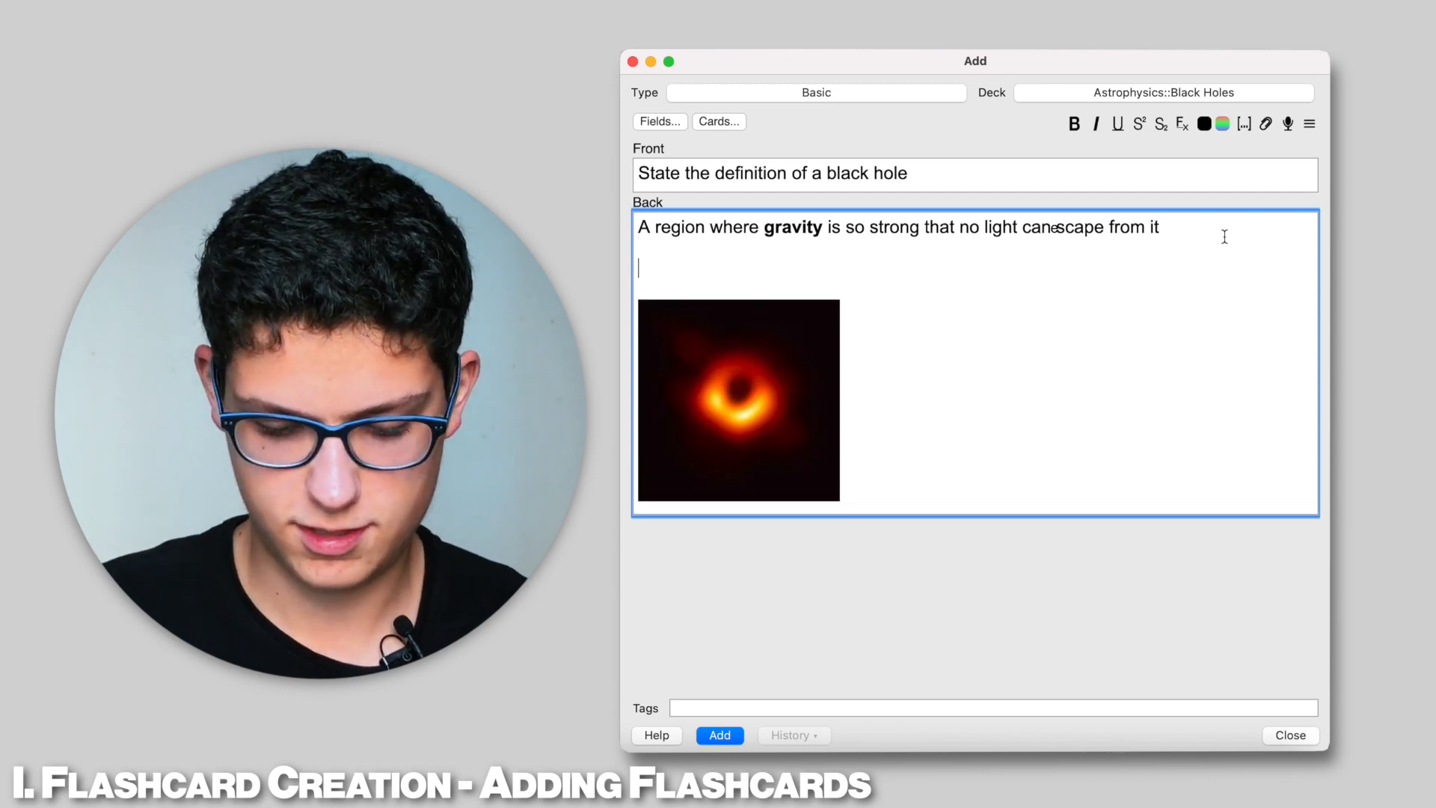
Step: Write the formulas E = mc² and H₂O on a new answer line, then select them
text(E = mc2)
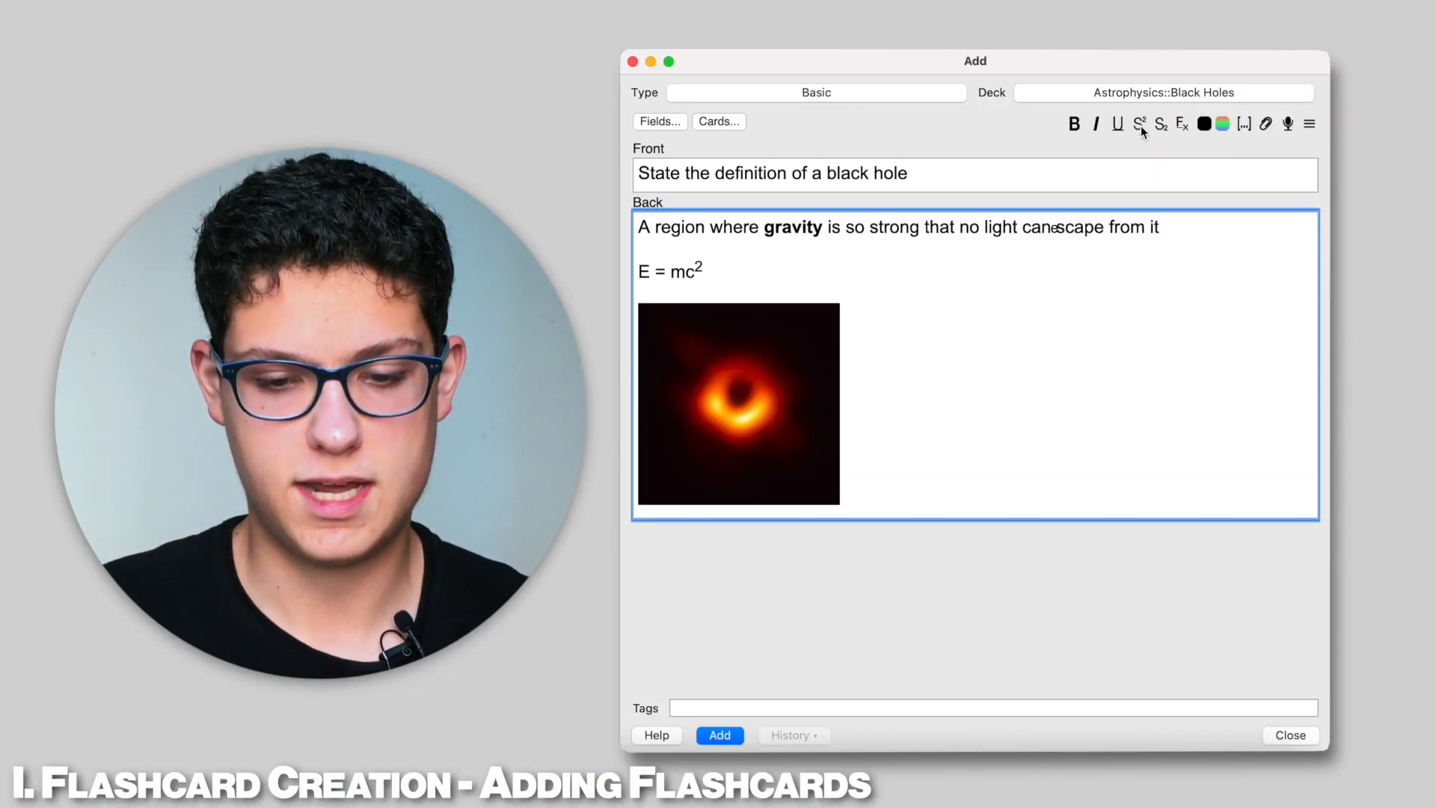
click(1095, 123)
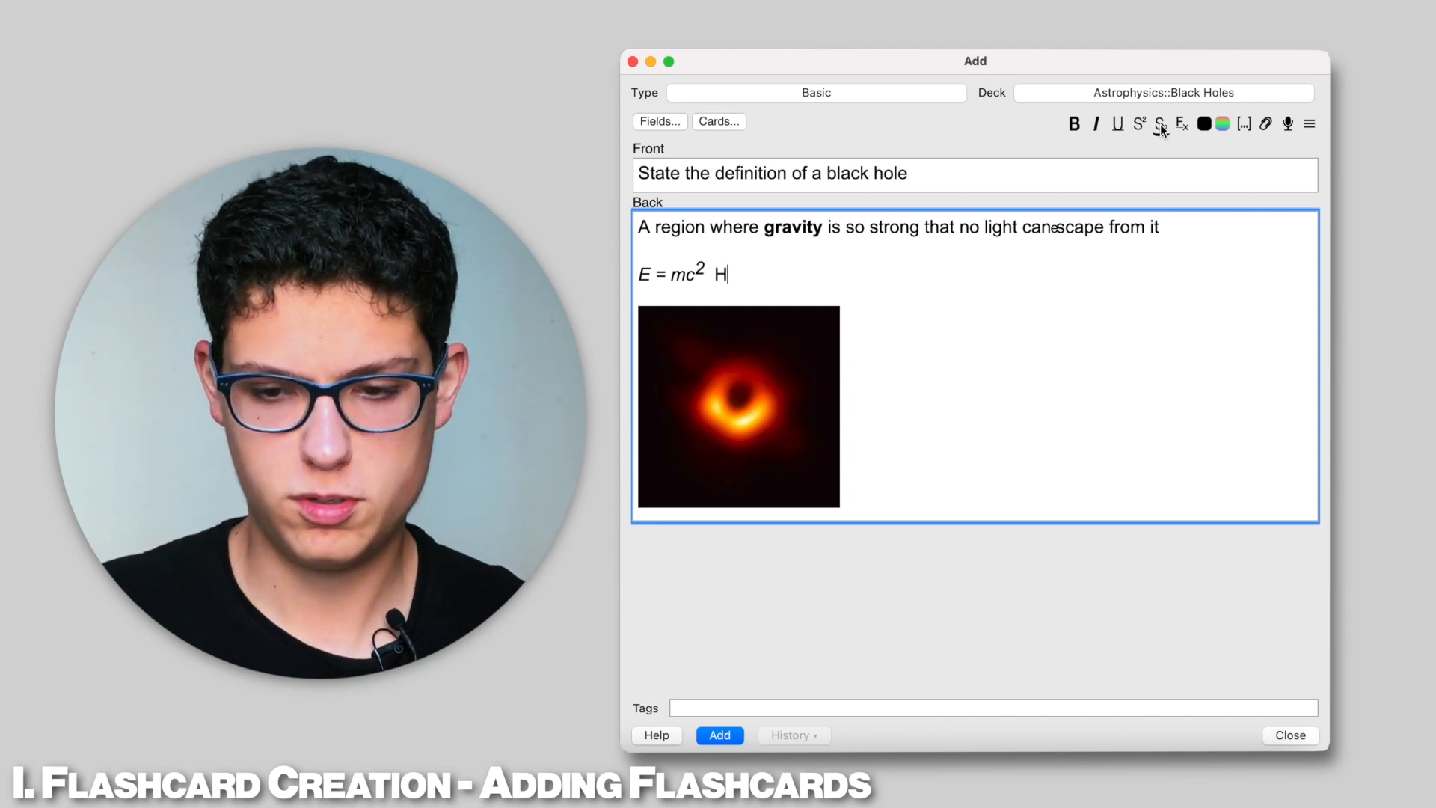
text(2O)
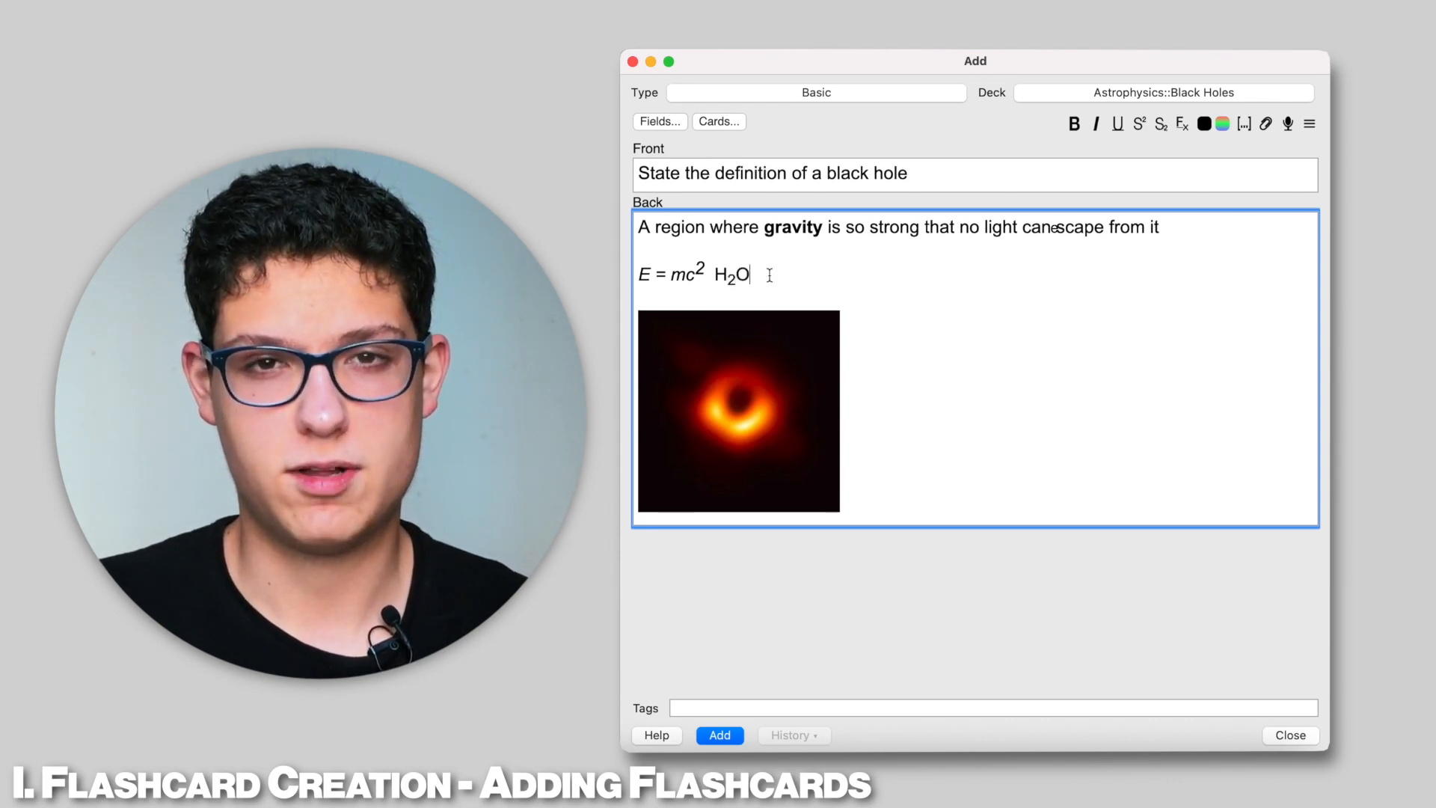
double_click(730, 274)
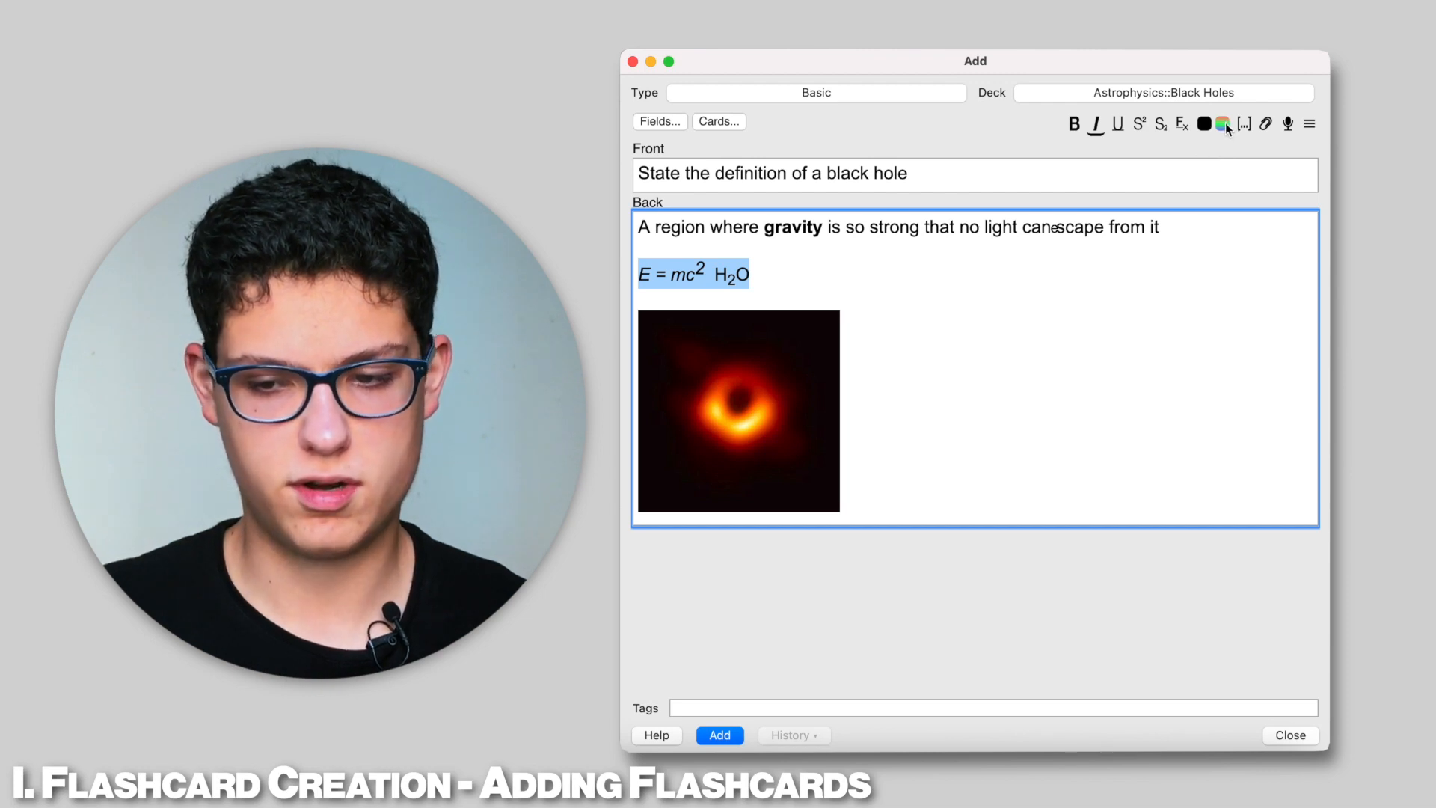
mouse_move(1266, 123)
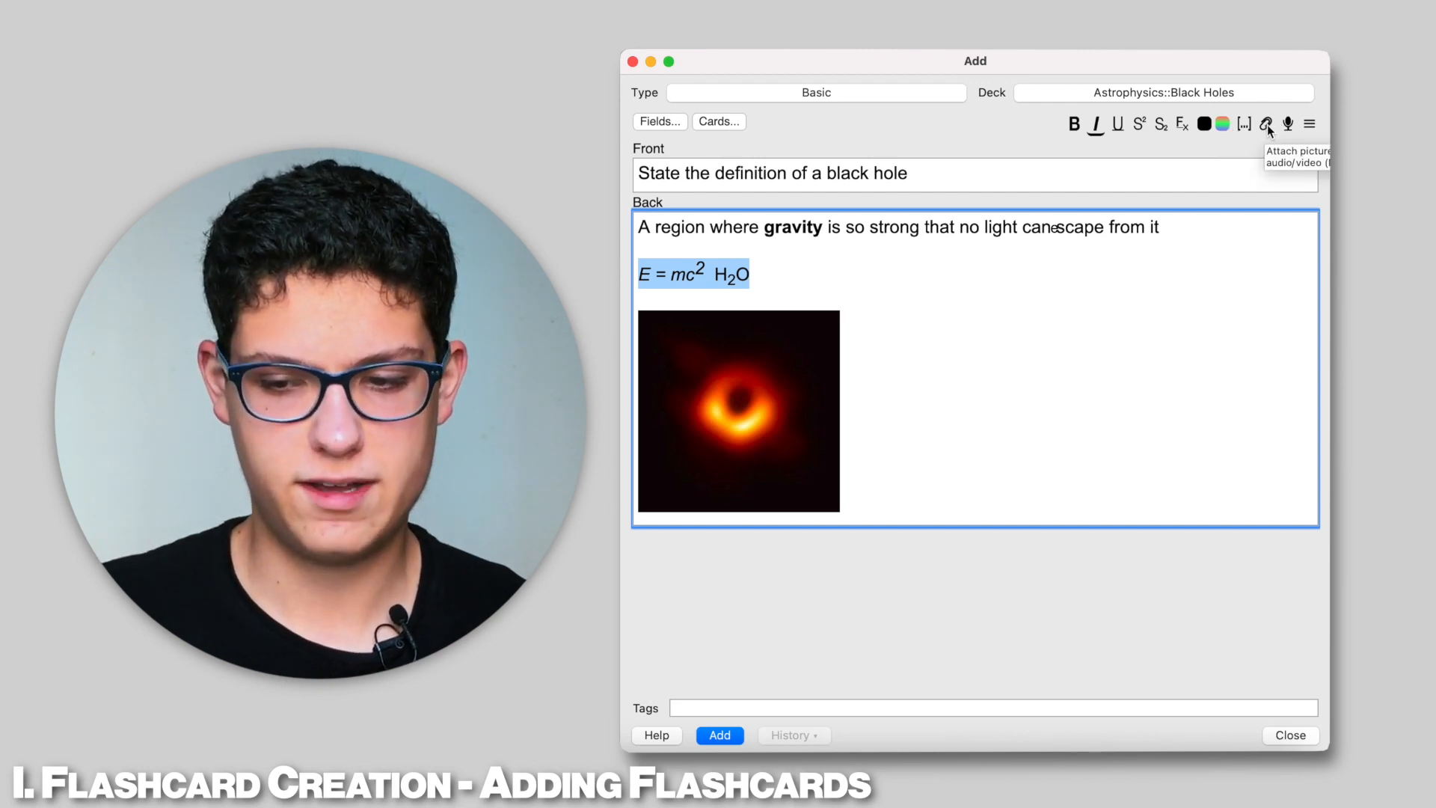
mouse_move(1288, 123)
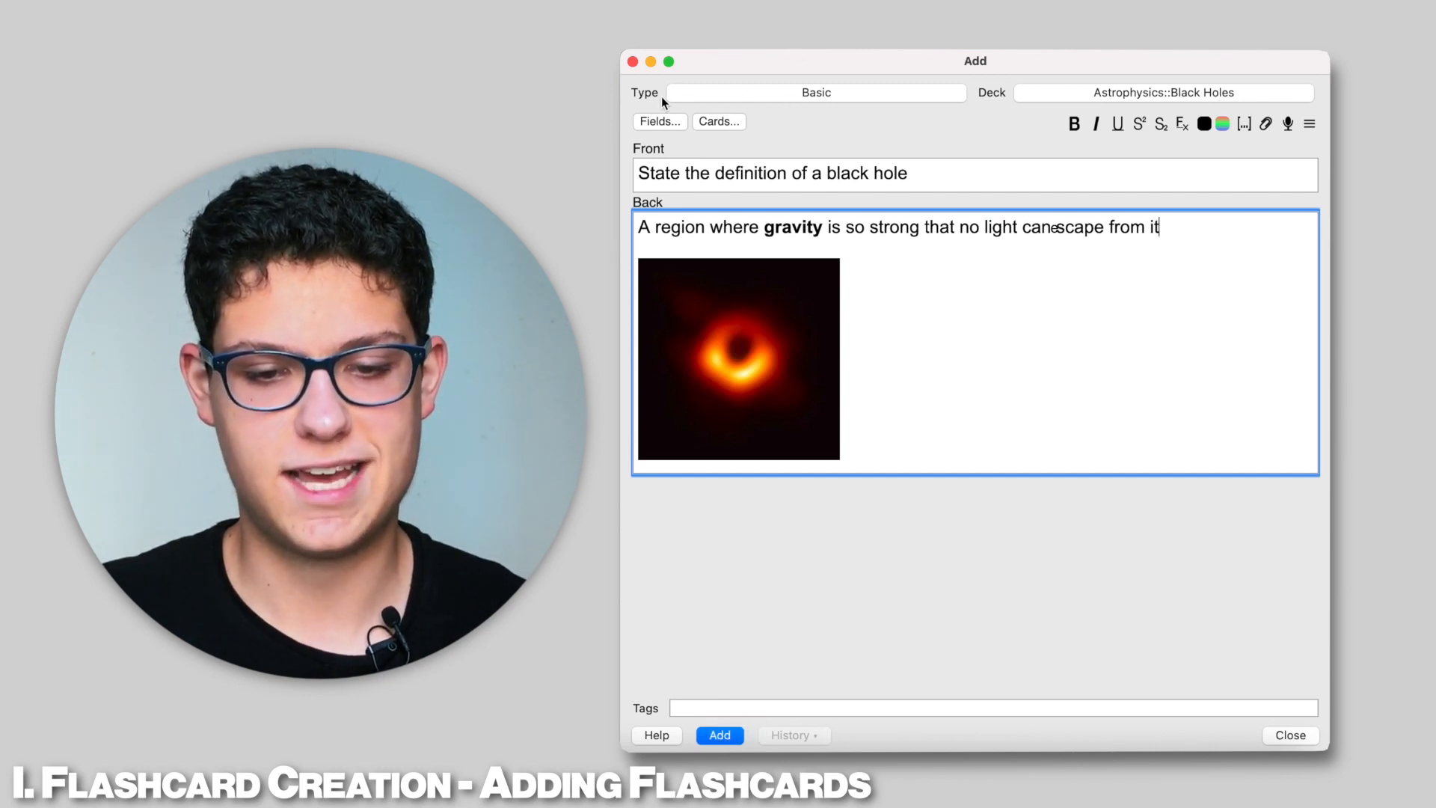
Step: Keep Basic as the note type and add the black hole card to Astrophysics::Black Holes
click(815, 92)
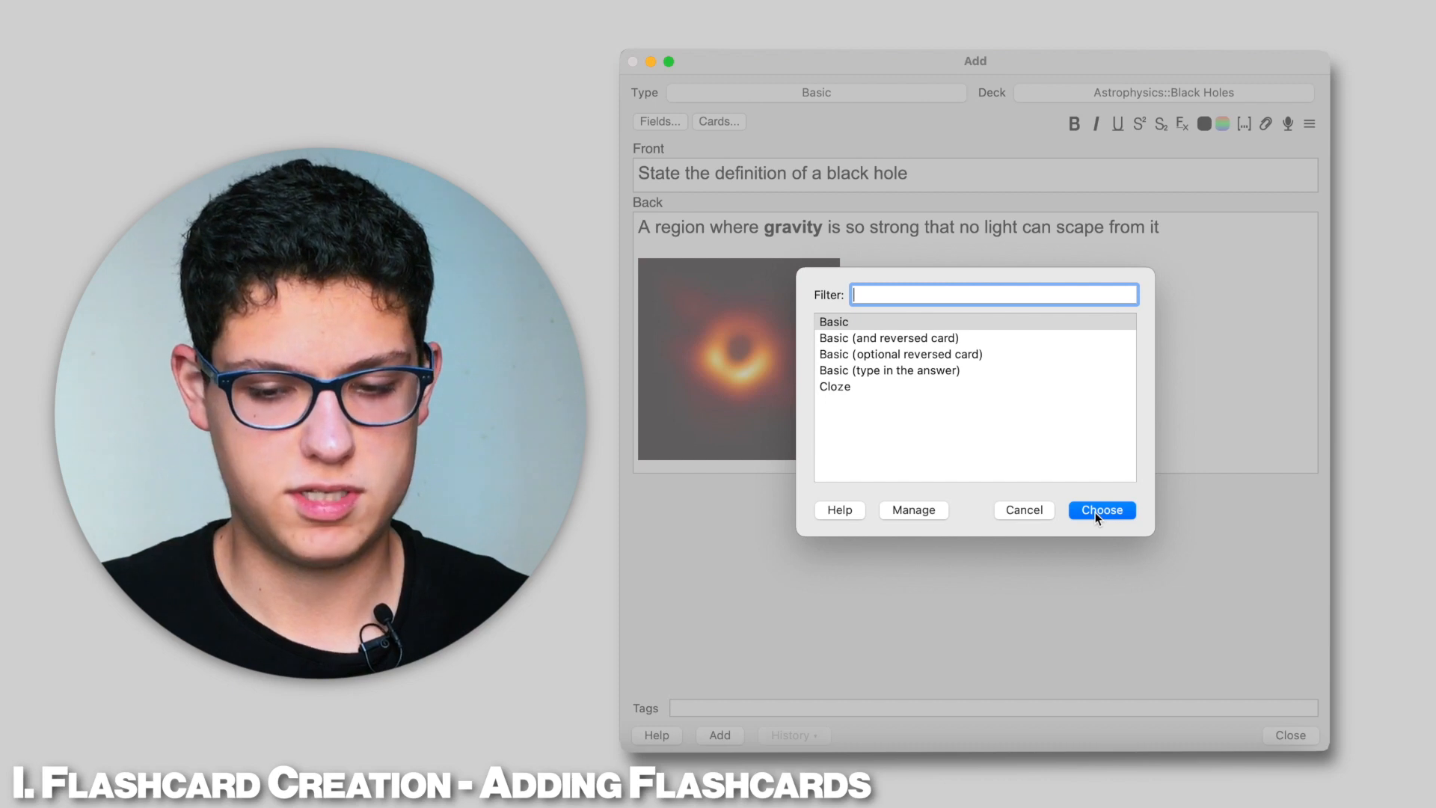
mouse_move(950, 360)
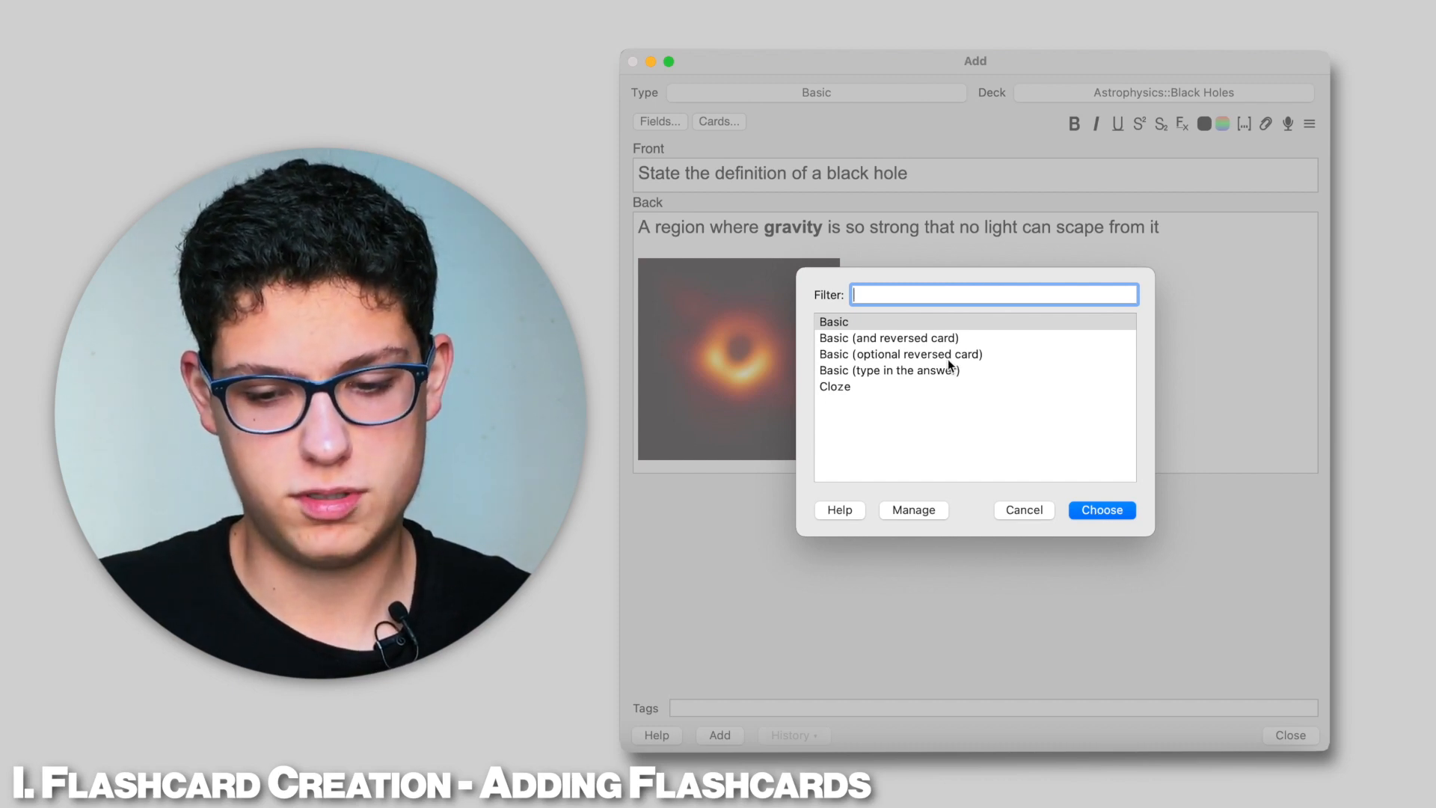
mouse_move(979, 390)
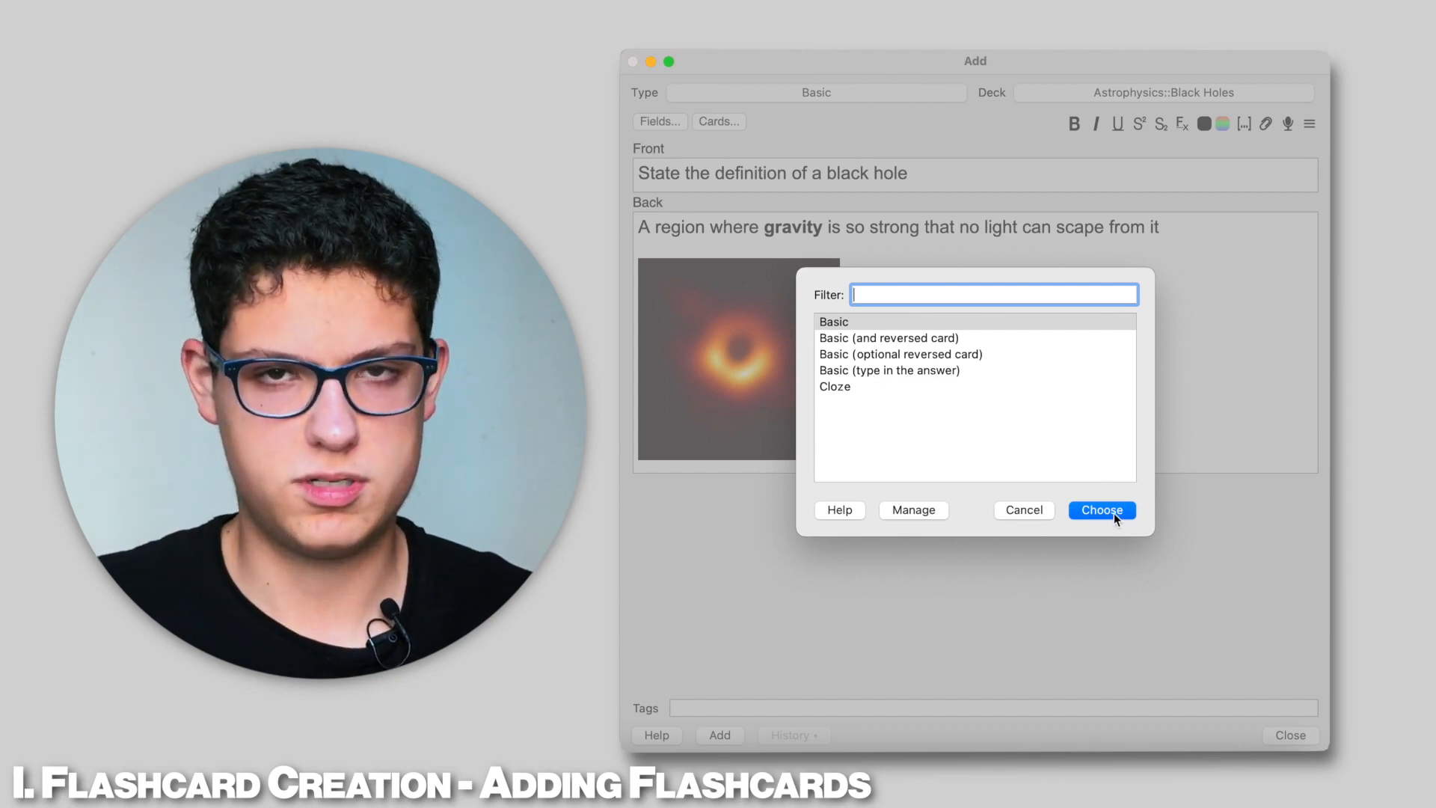
click(1102, 511)
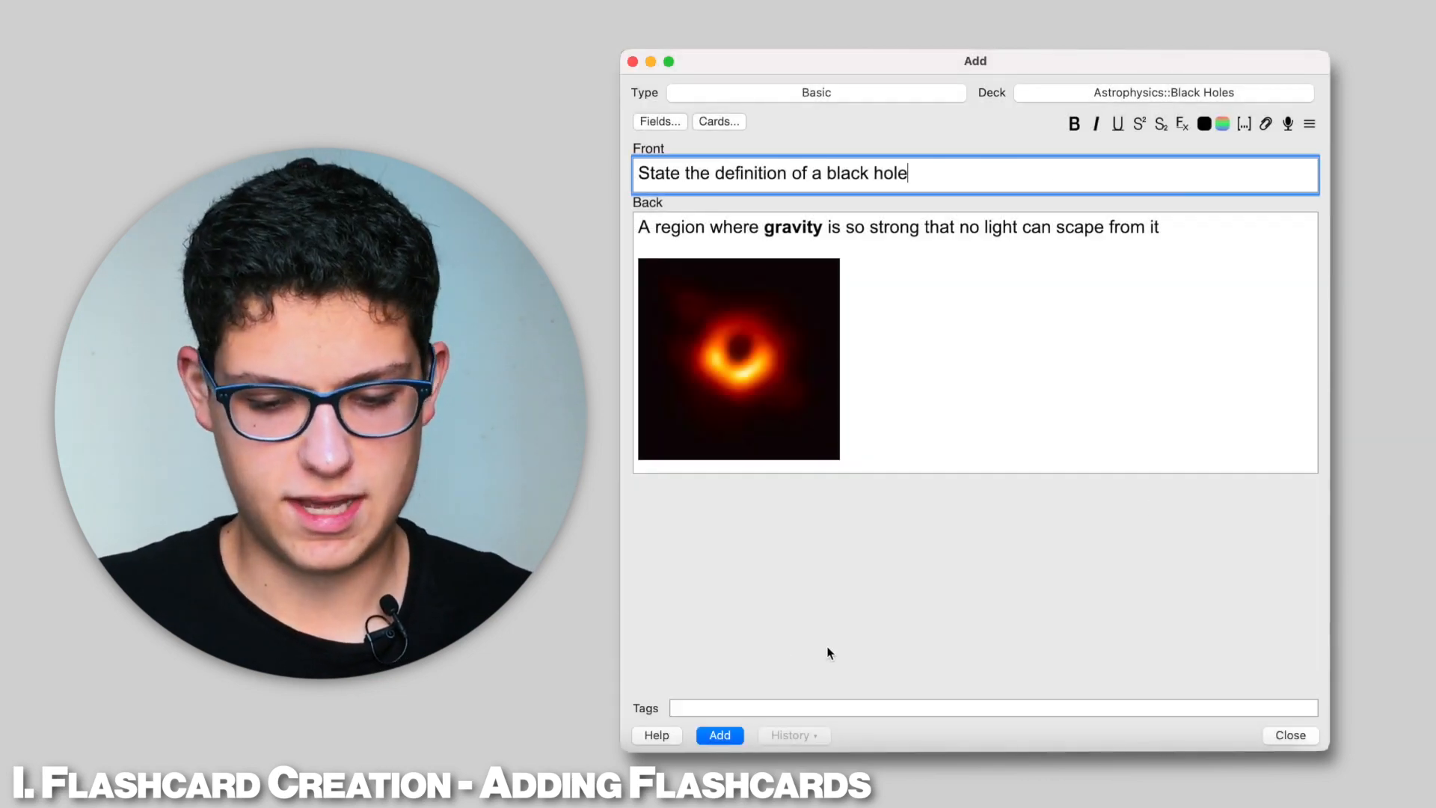
click(720, 735)
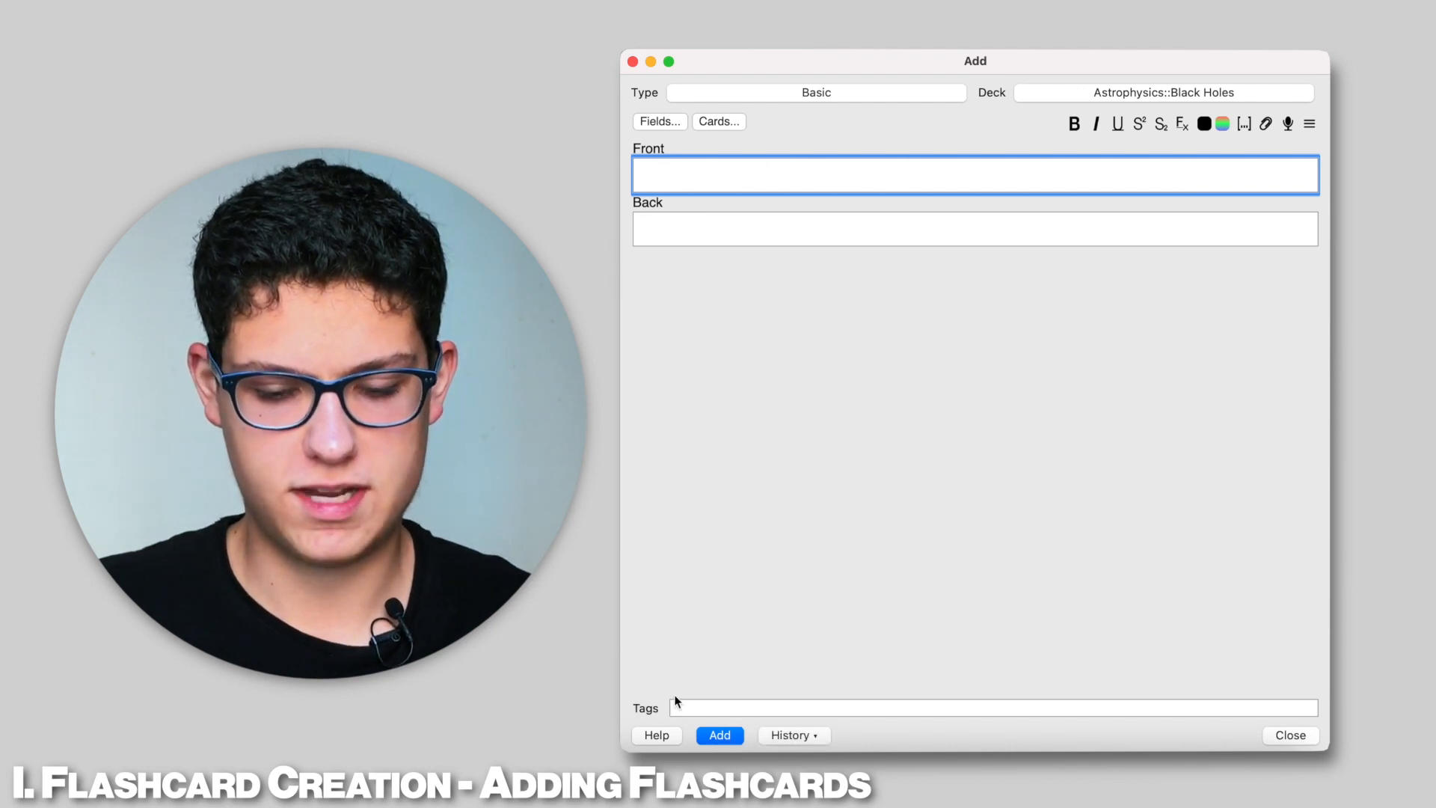
Step: Leave the Add window and start reviewing the chemistry boiling-temperature card
click(1289, 734)
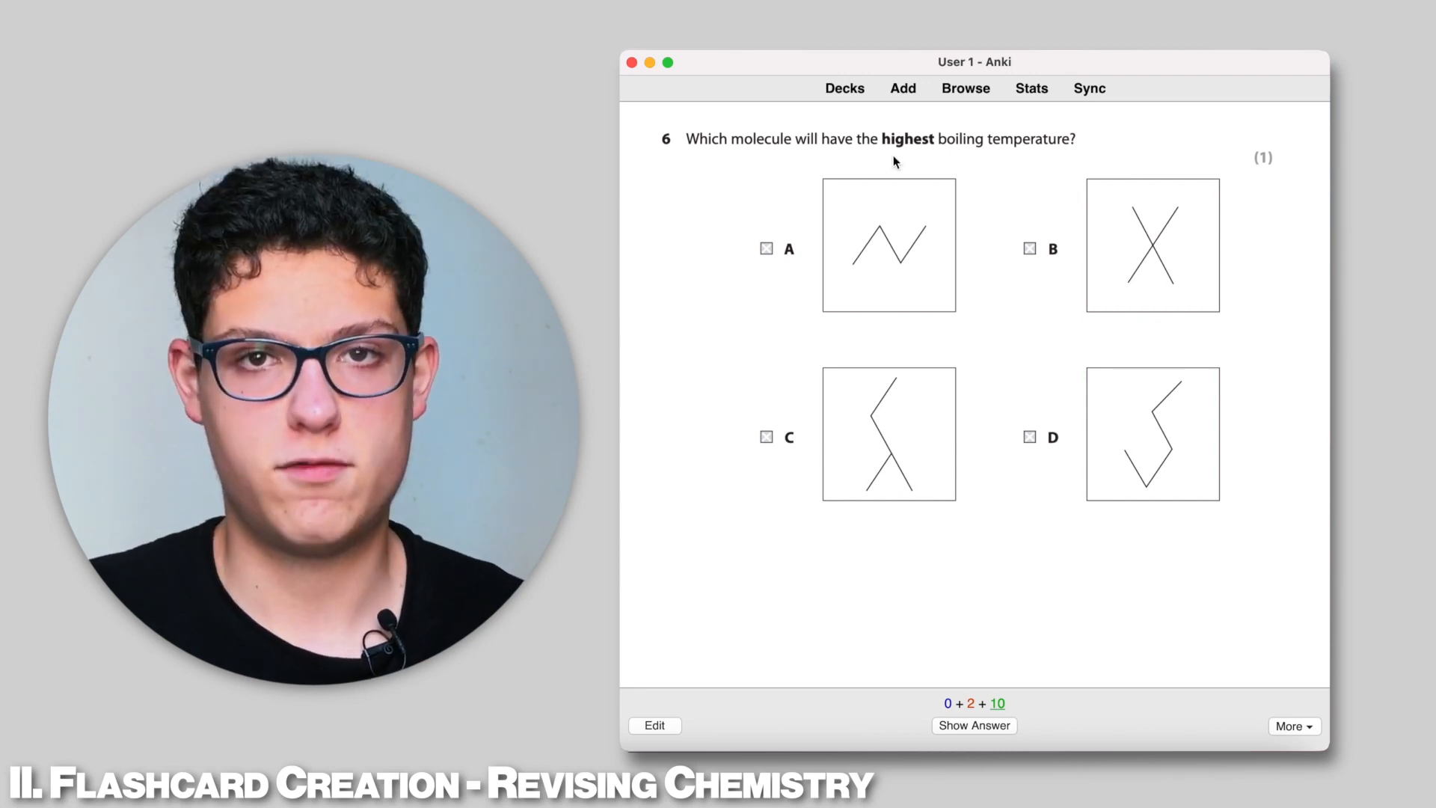
Step: Reveal answer D, then highlight and clear its no-branches, longer-chain explanation
click(974, 725)
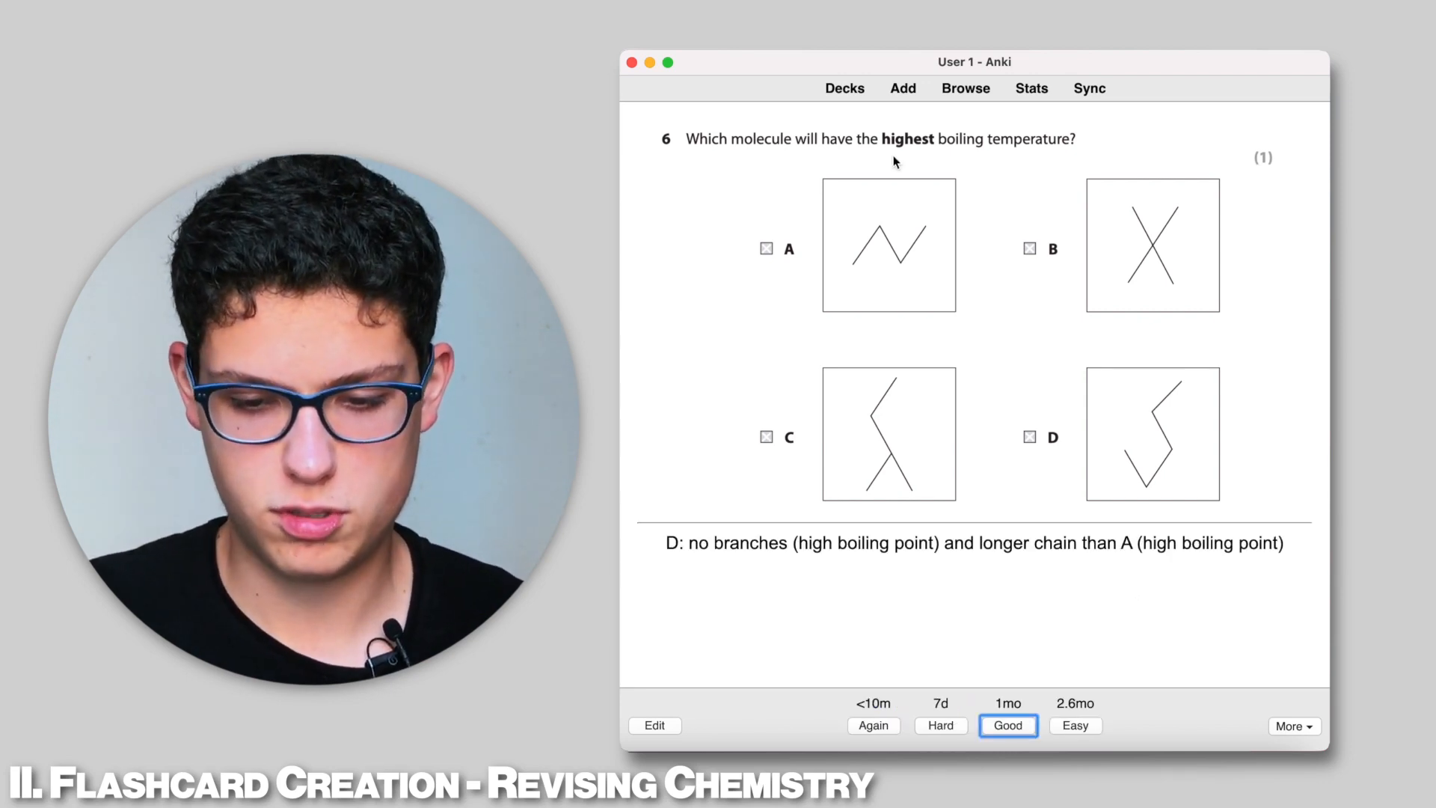
drag(665, 542, 938, 542)
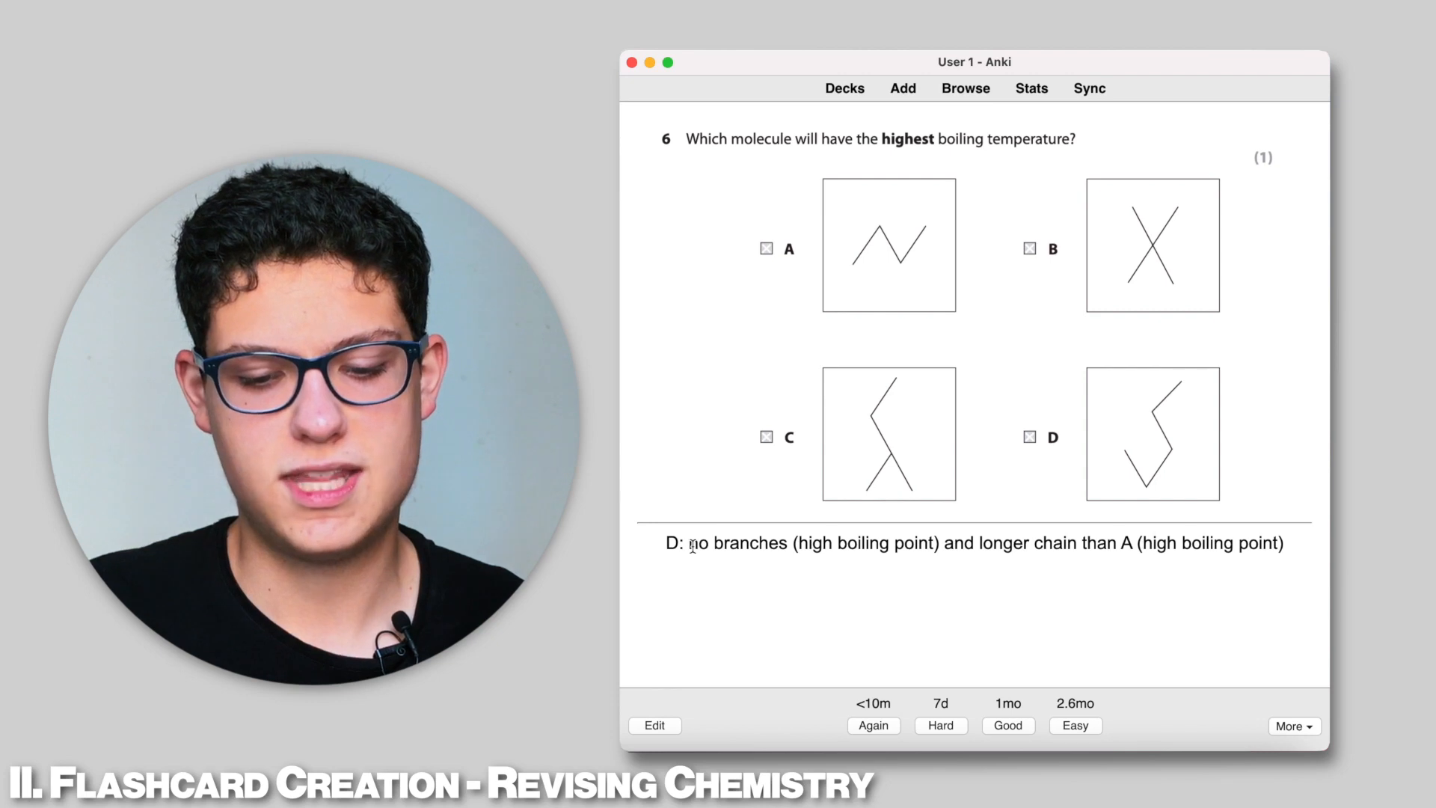
drag(690, 542, 1283, 542)
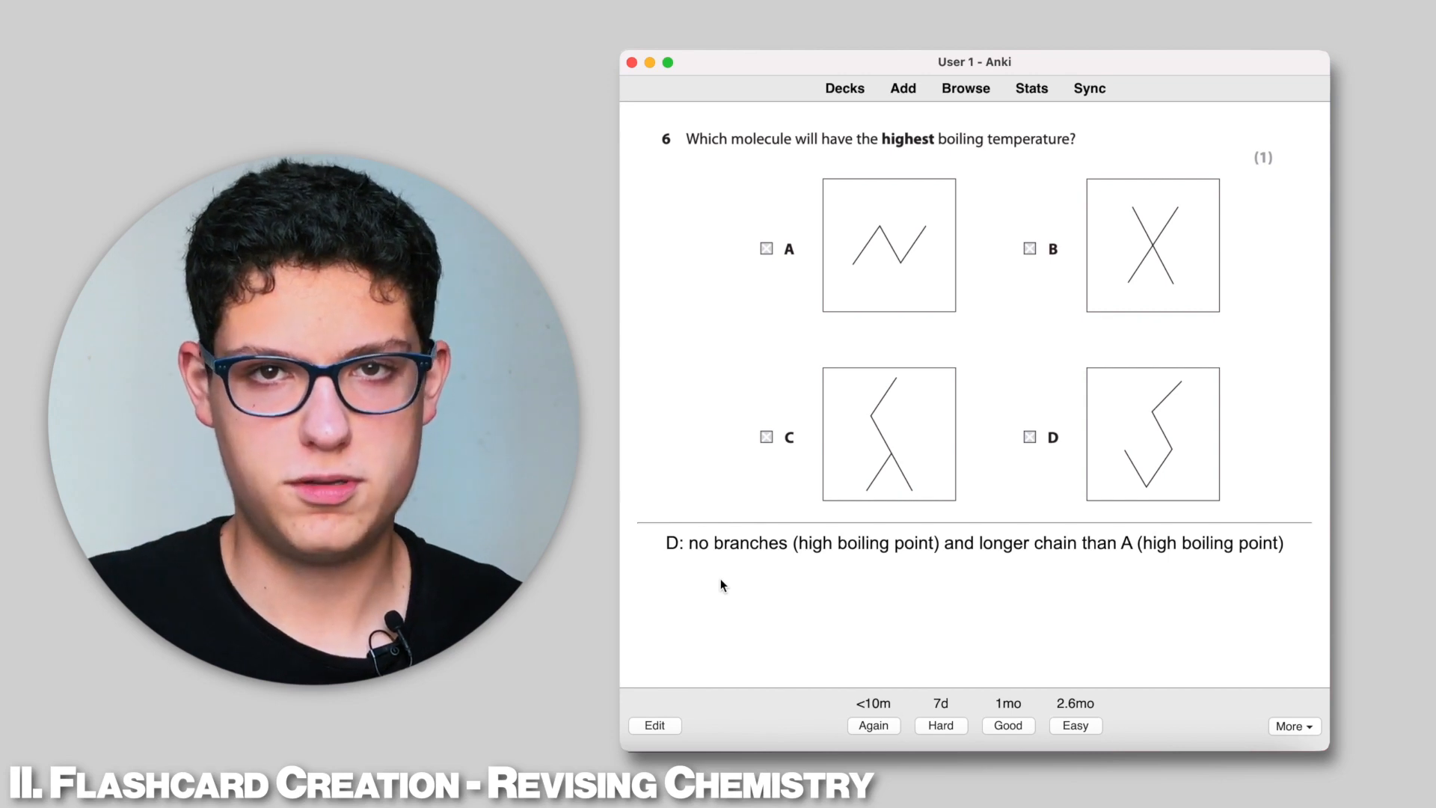
mouse_move(964, 178)
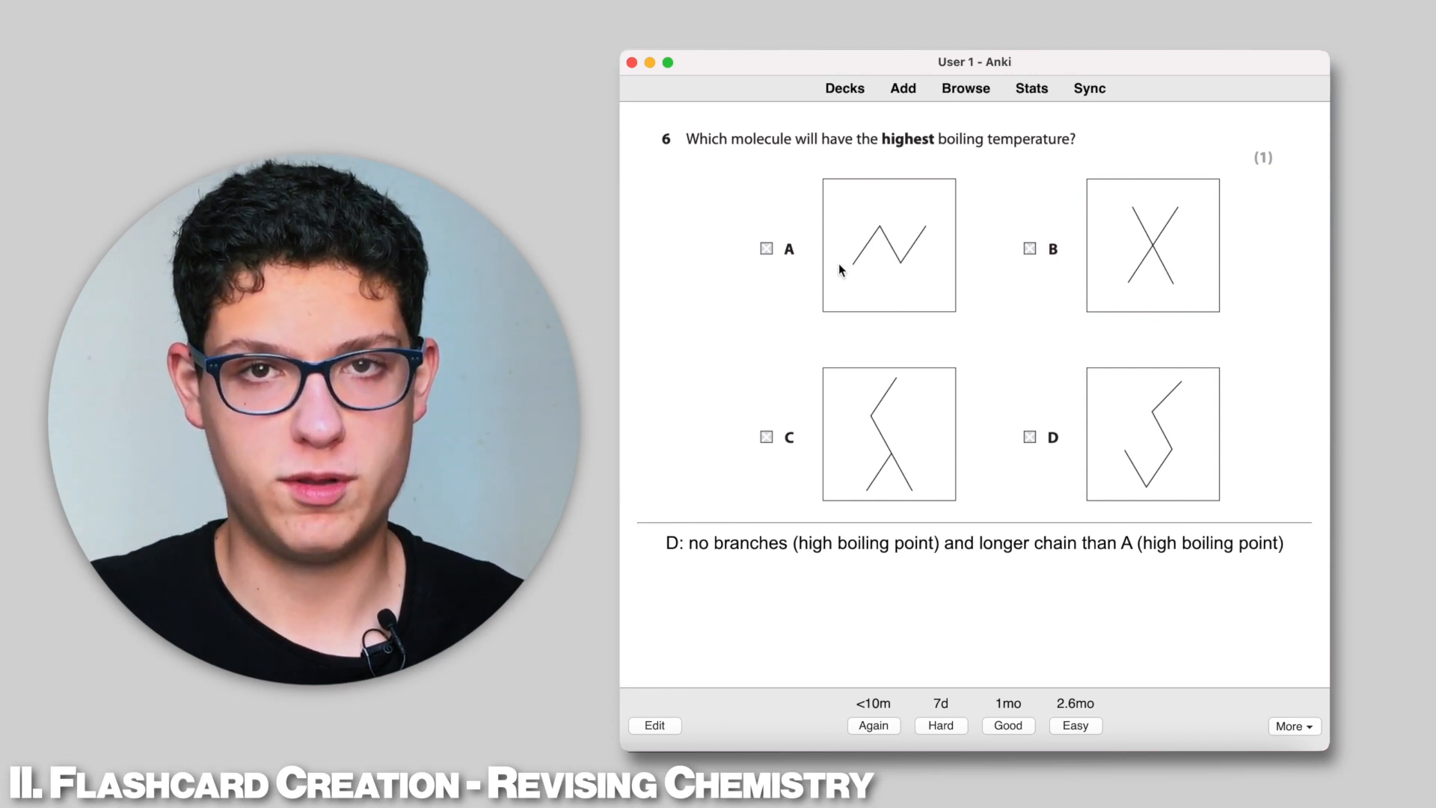
mouse_move(833, 323)
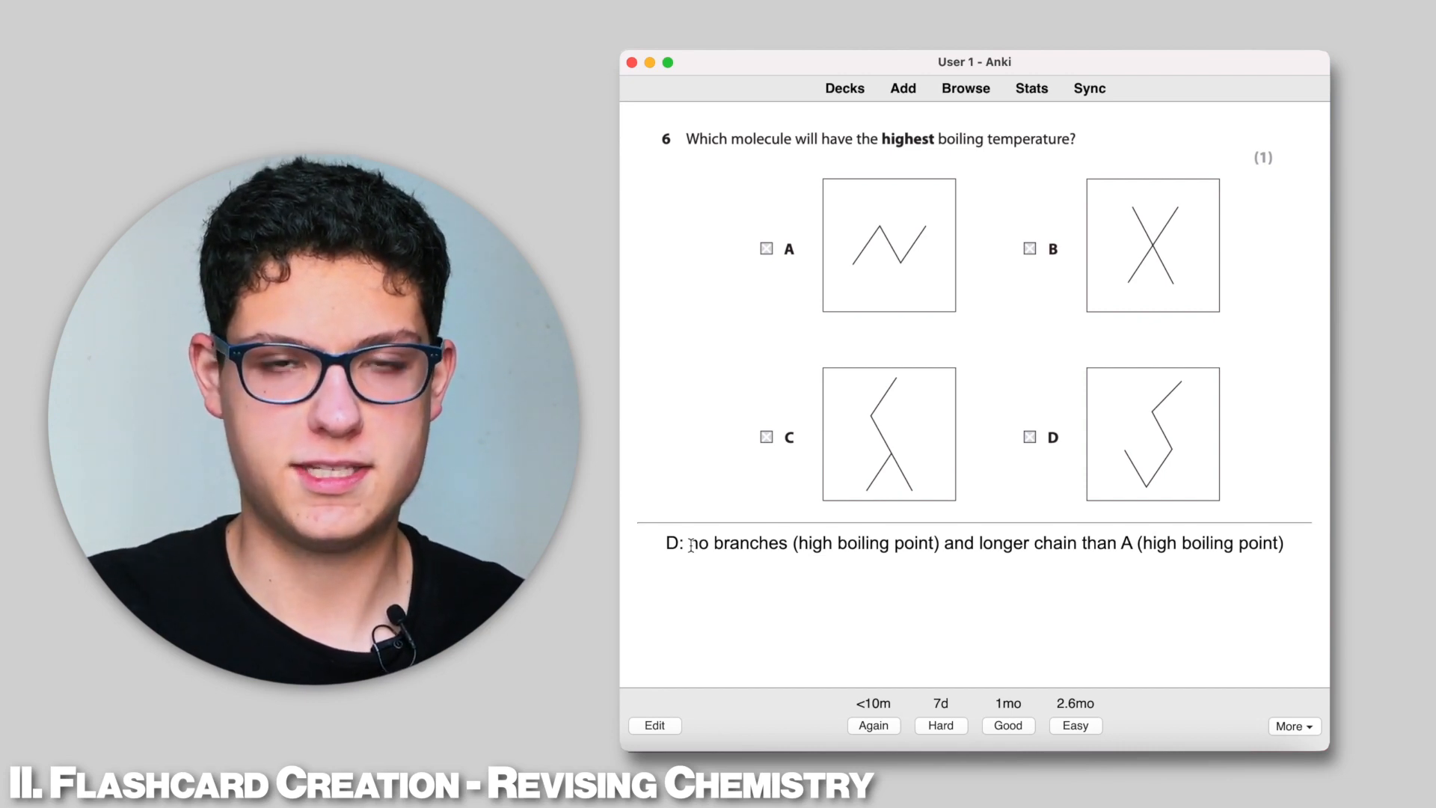
drag(690, 543, 1283, 542)
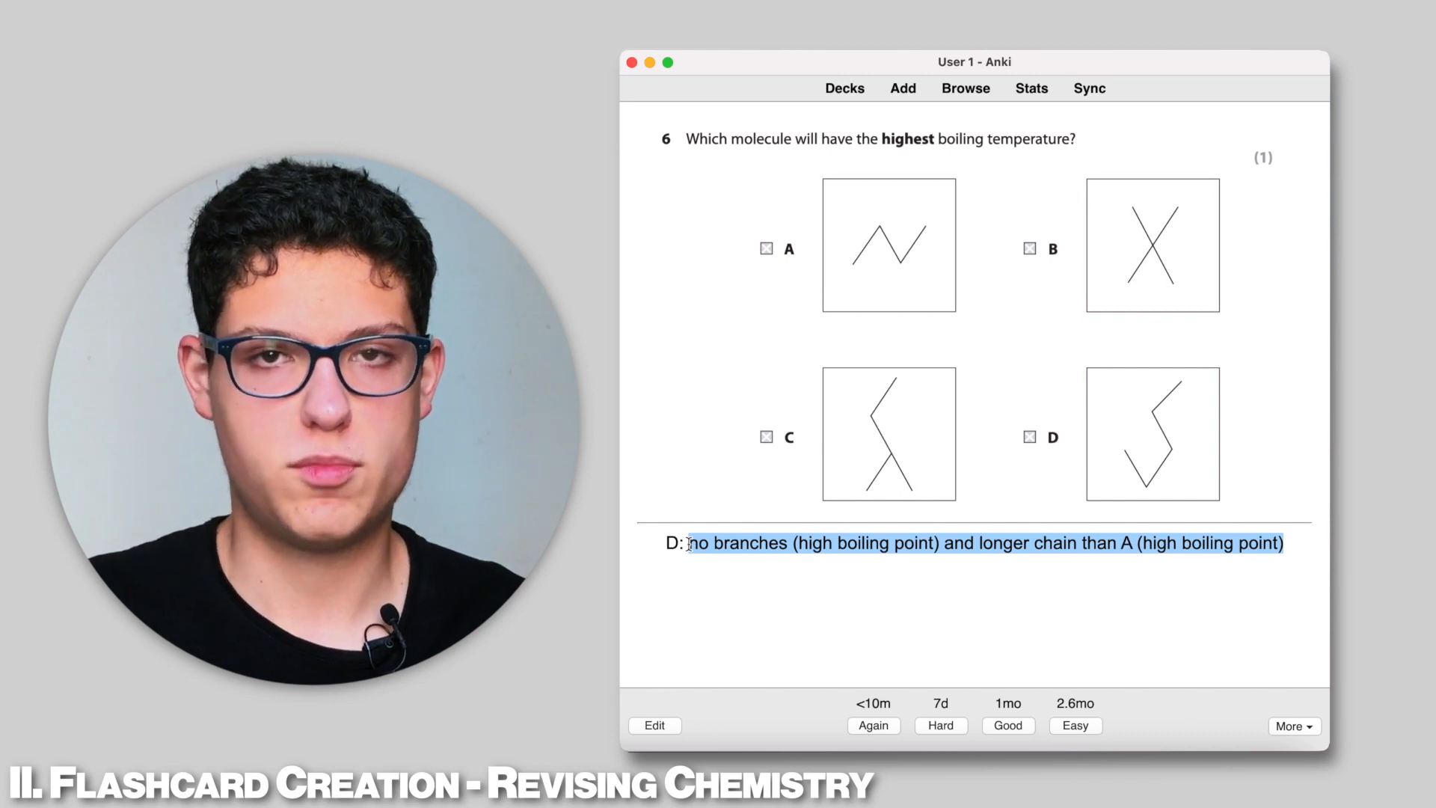
click(910, 604)
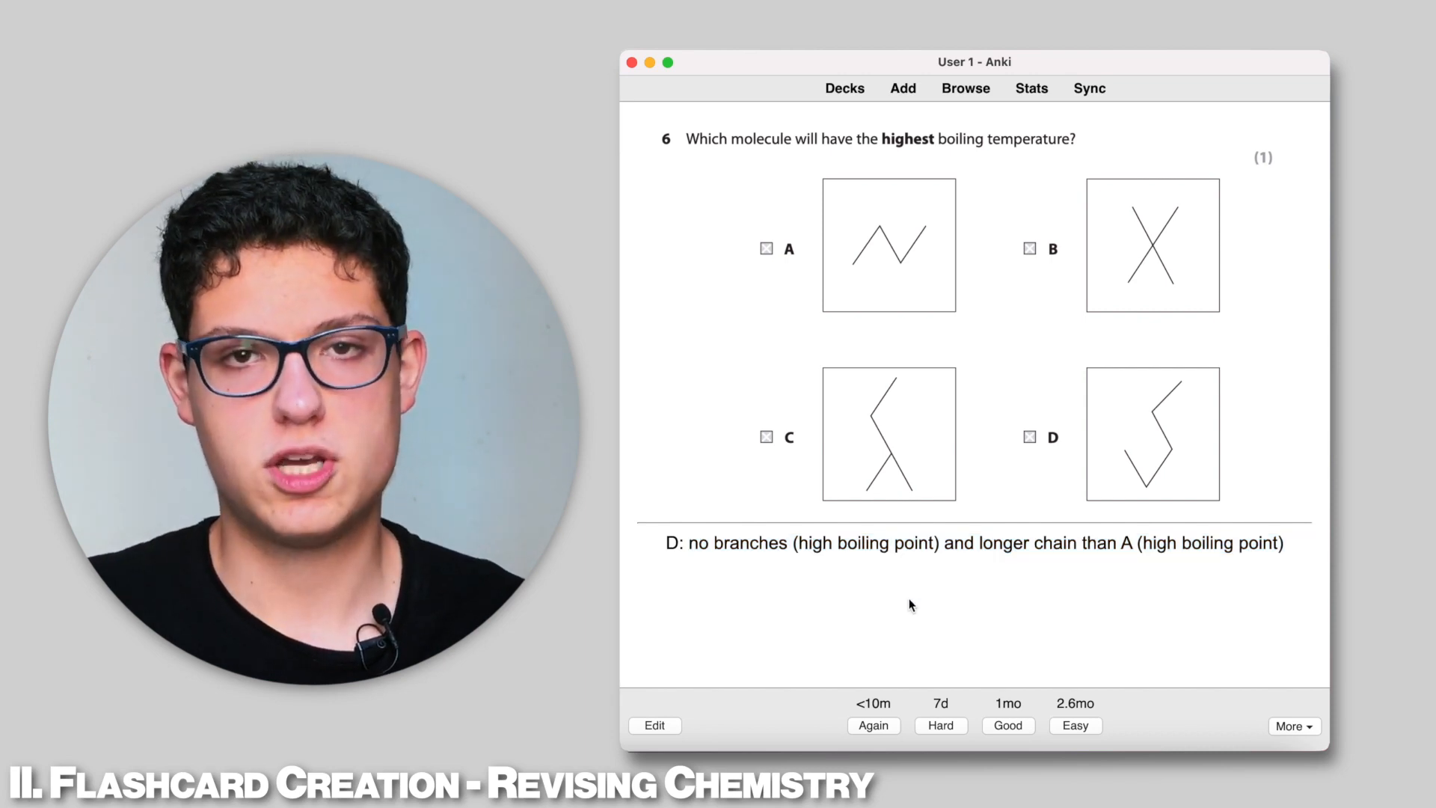
Step: Study the 2.2 Waves deck, reveal 'infrared' on the fibre optics card, and rate it
click(843, 88)
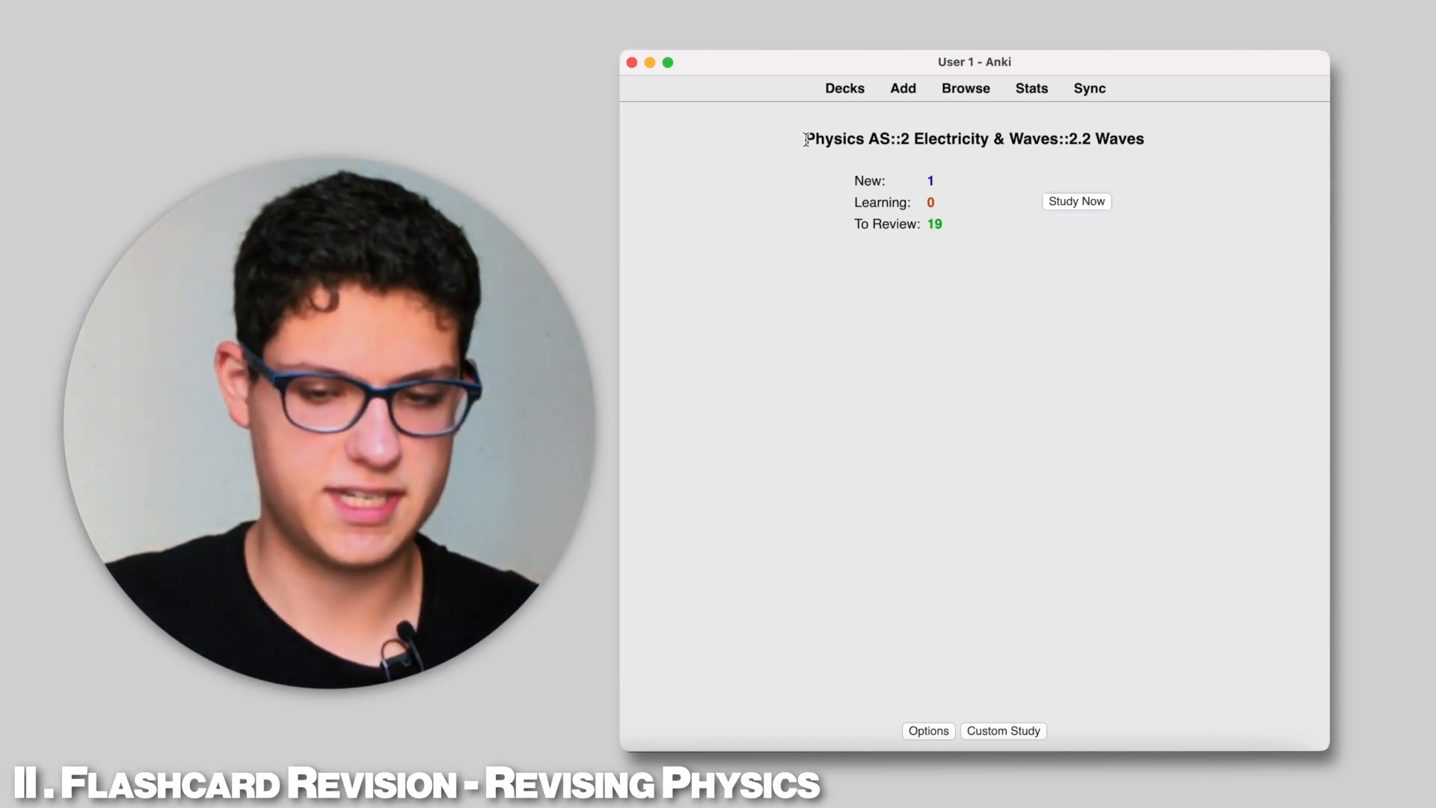
click(1076, 200)
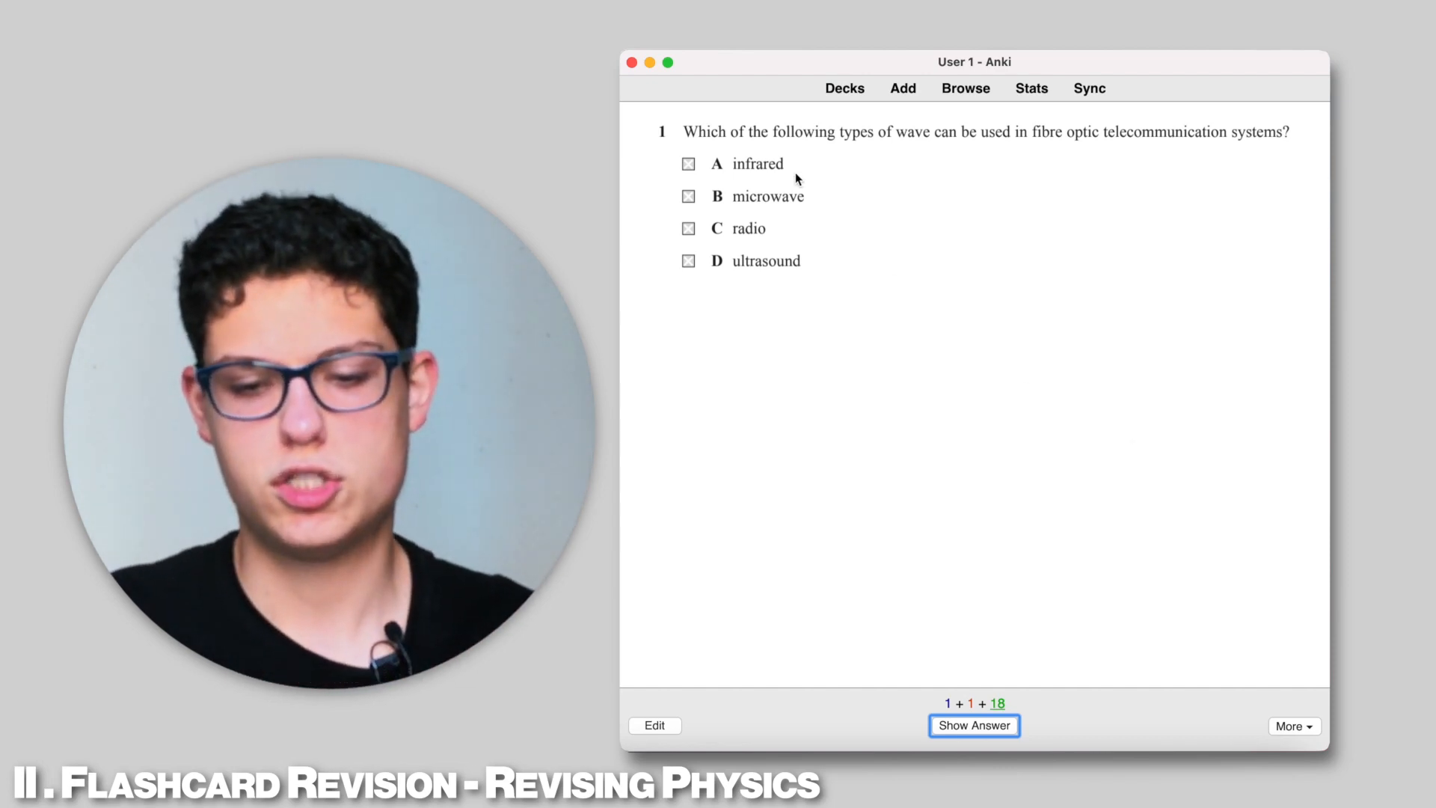
mouse_move(1029, 258)
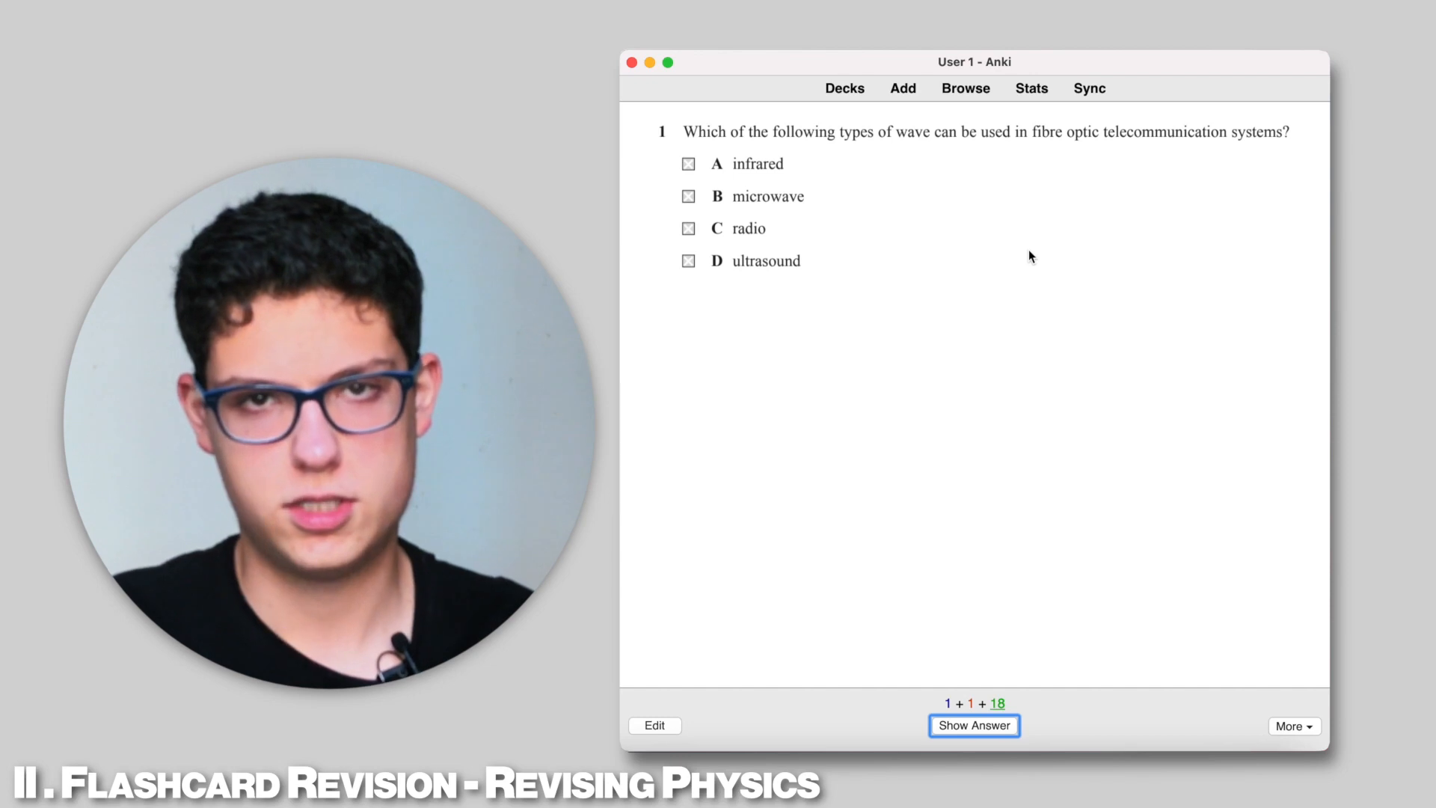
mouse_move(829, 163)
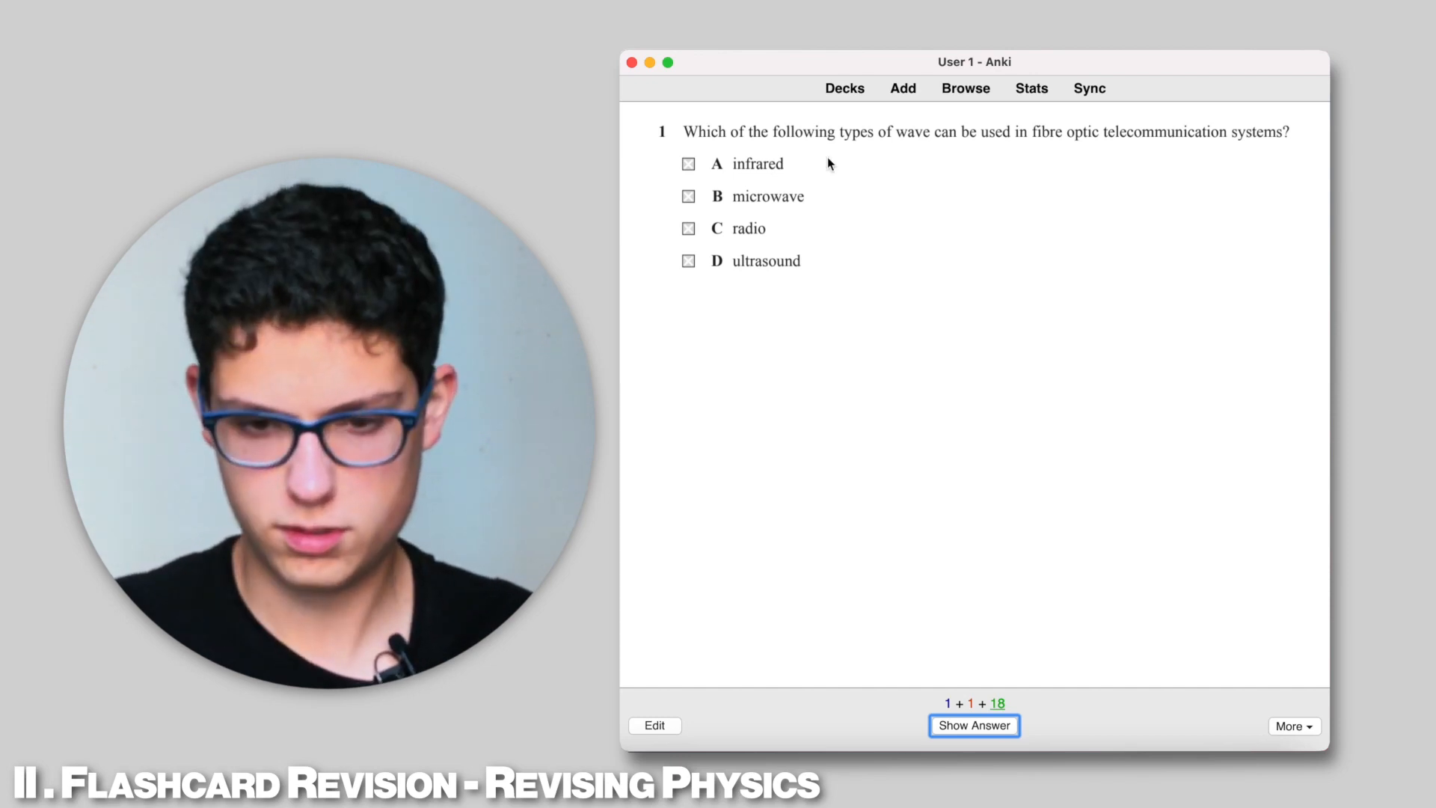
click(974, 725)
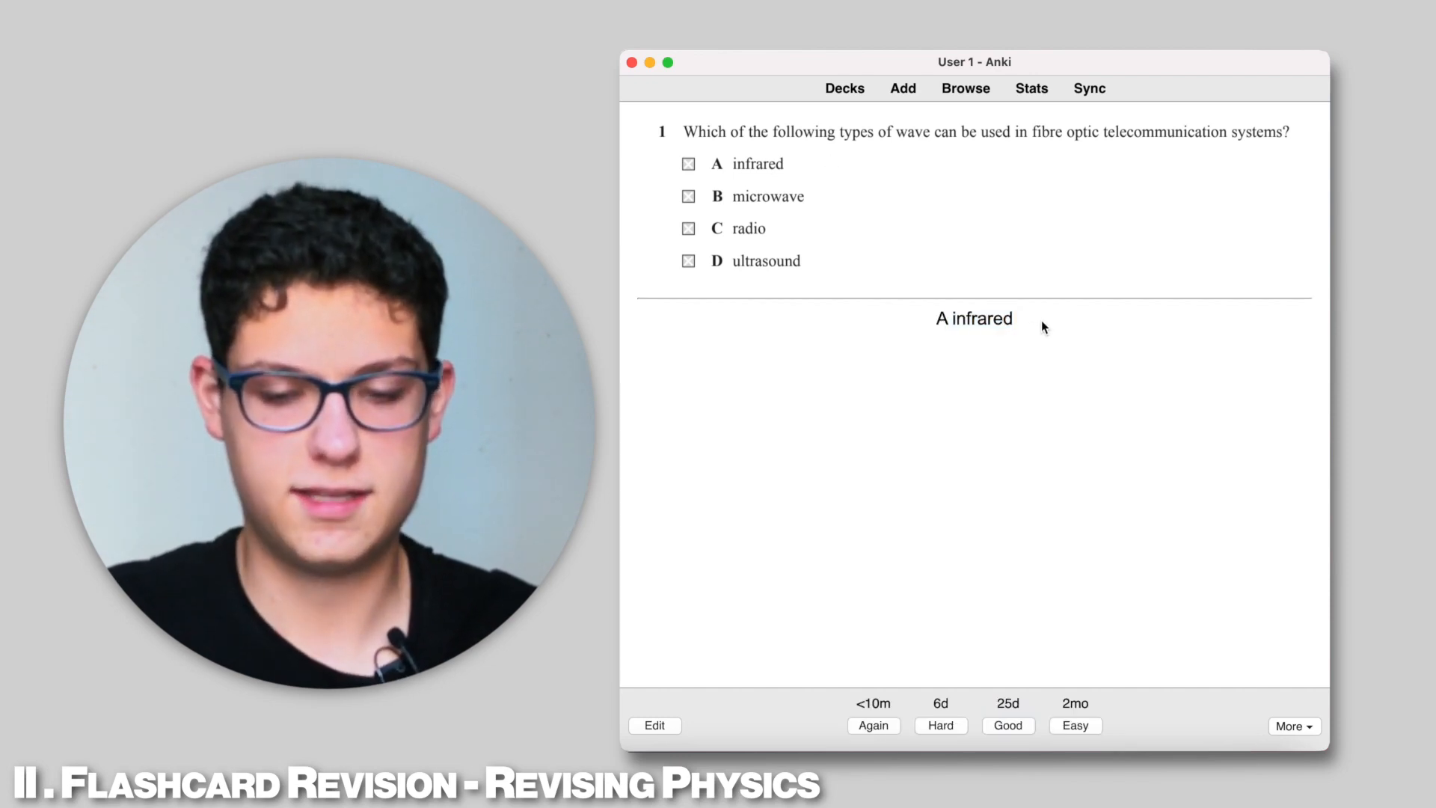
double_click(974, 318)
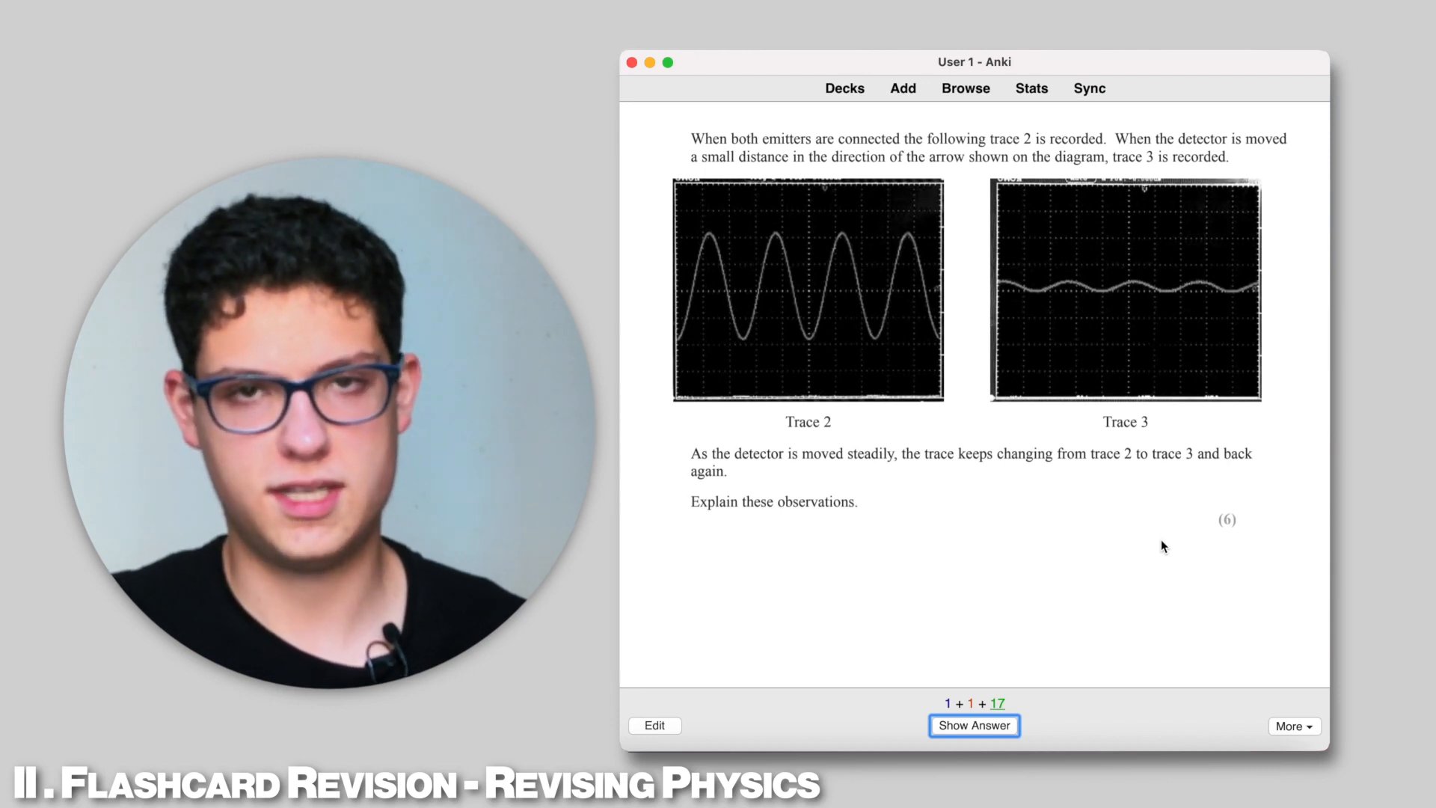
mouse_move(784, 632)
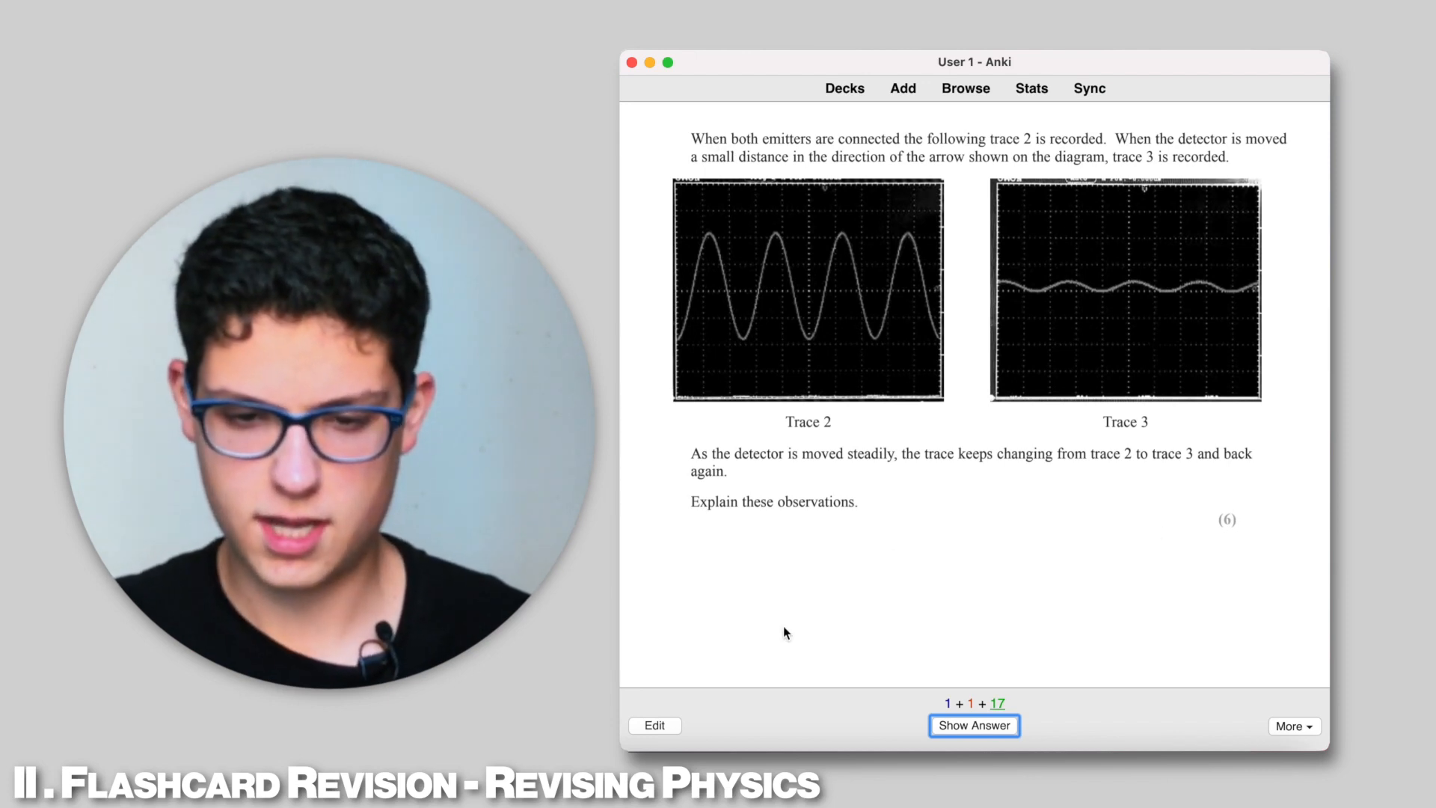
mouse_move(915, 431)
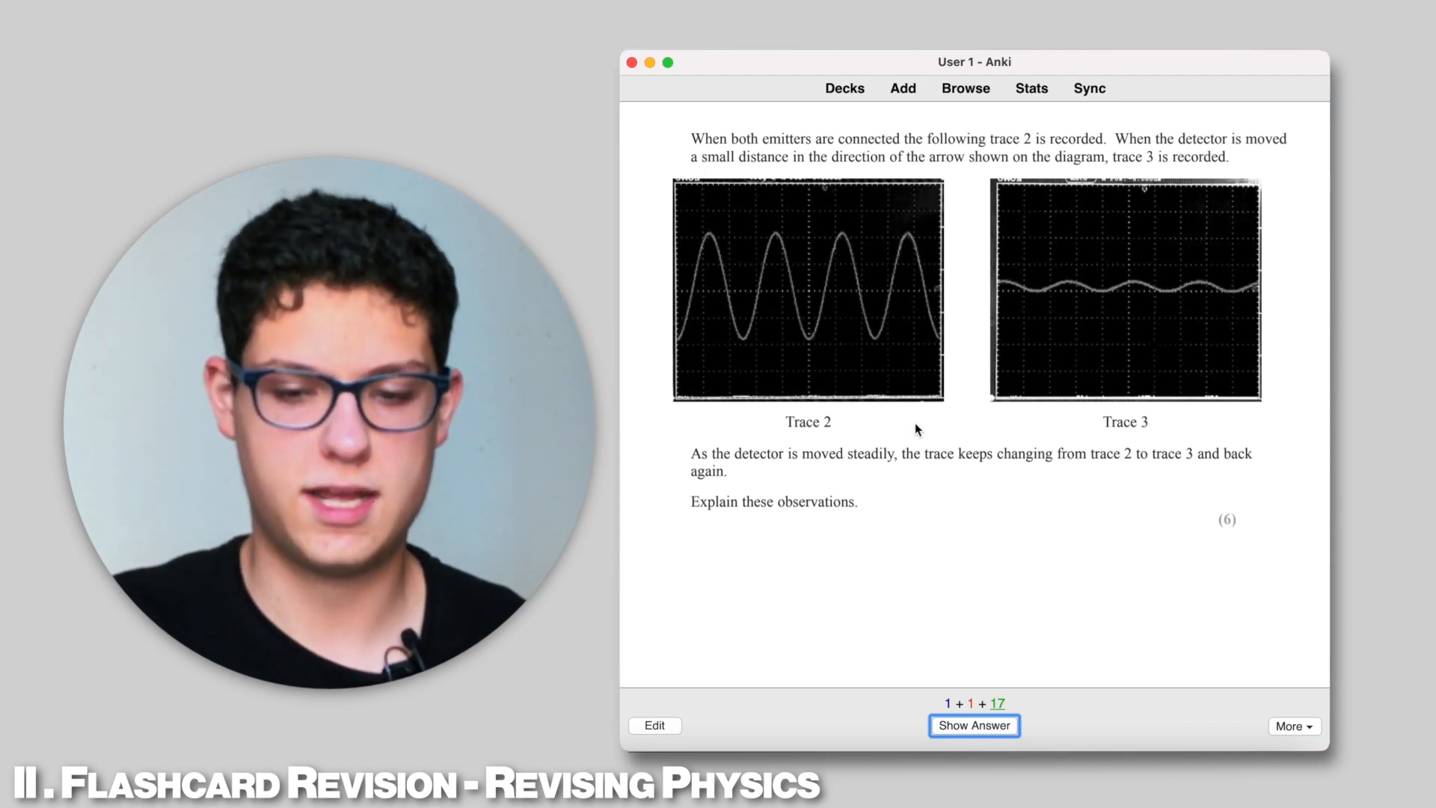
mouse_move(897, 474)
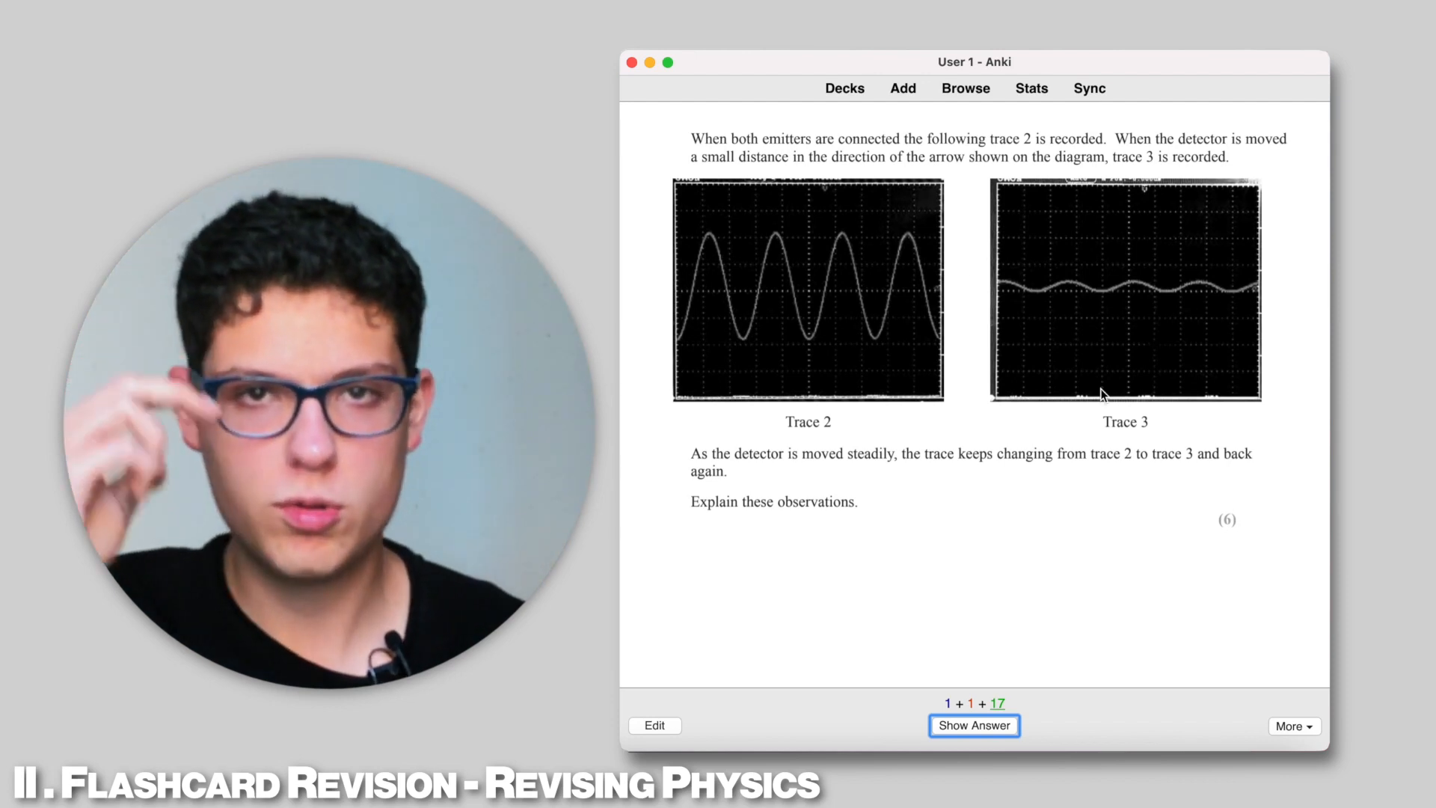
mouse_move(1106, 440)
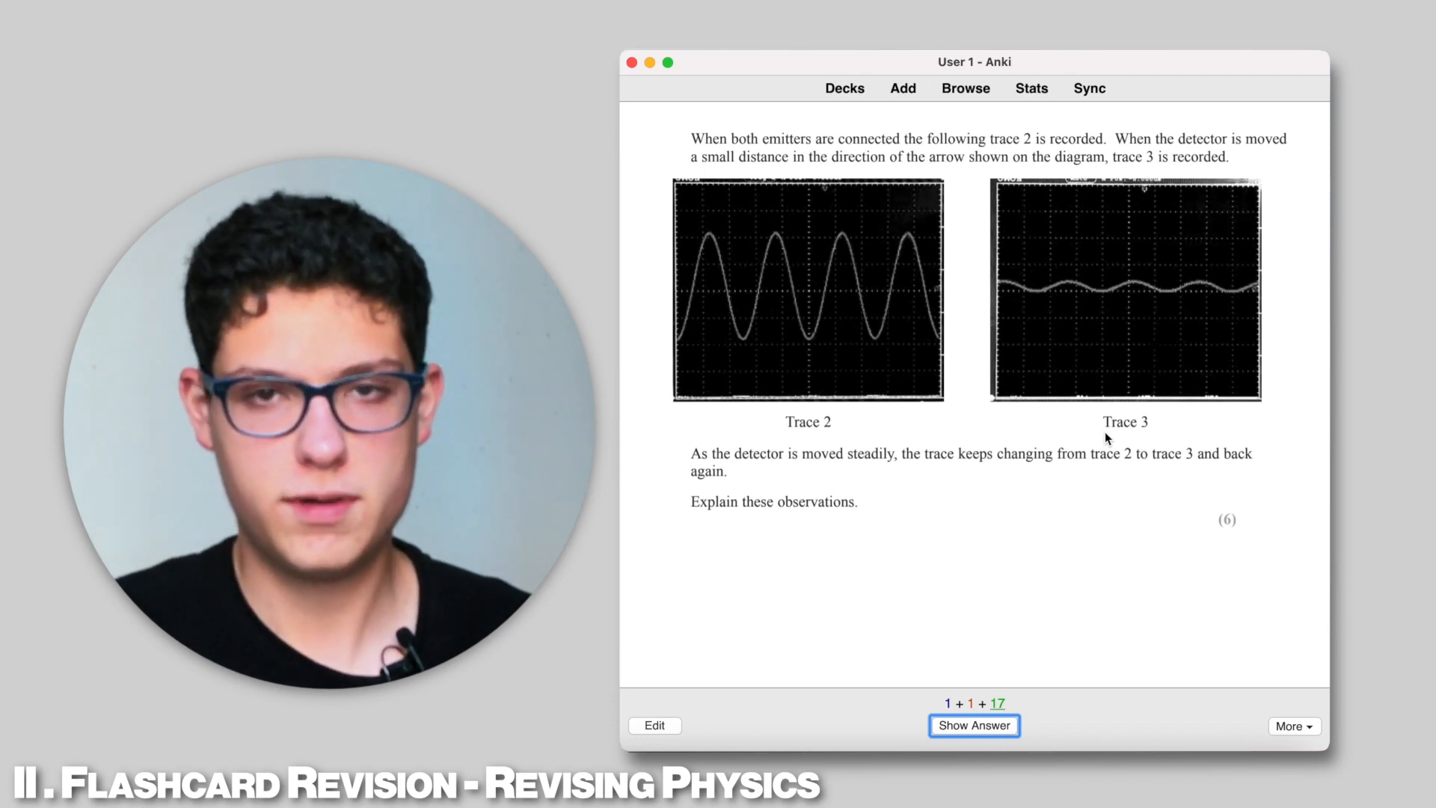
mouse_move(880, 217)
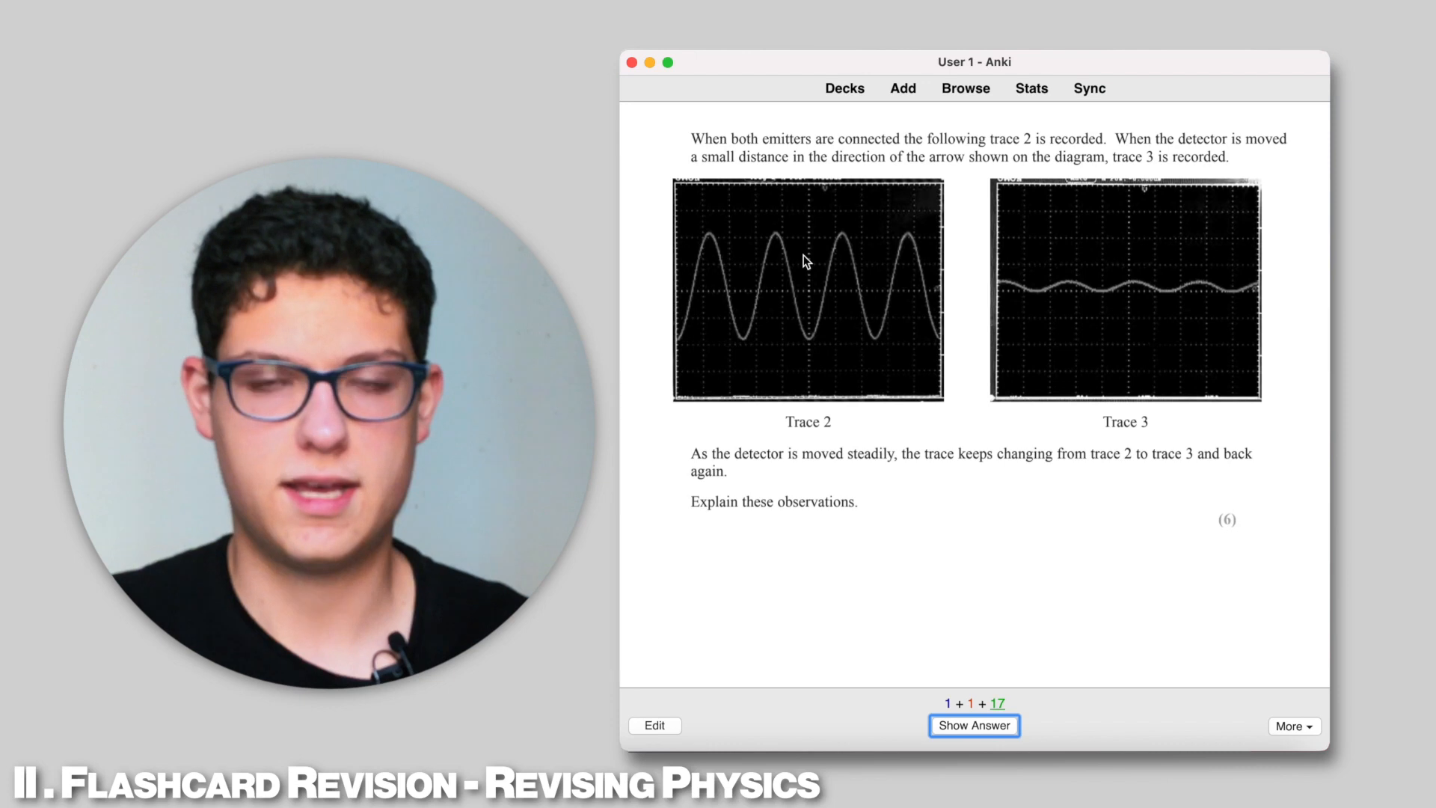
mouse_move(1079, 295)
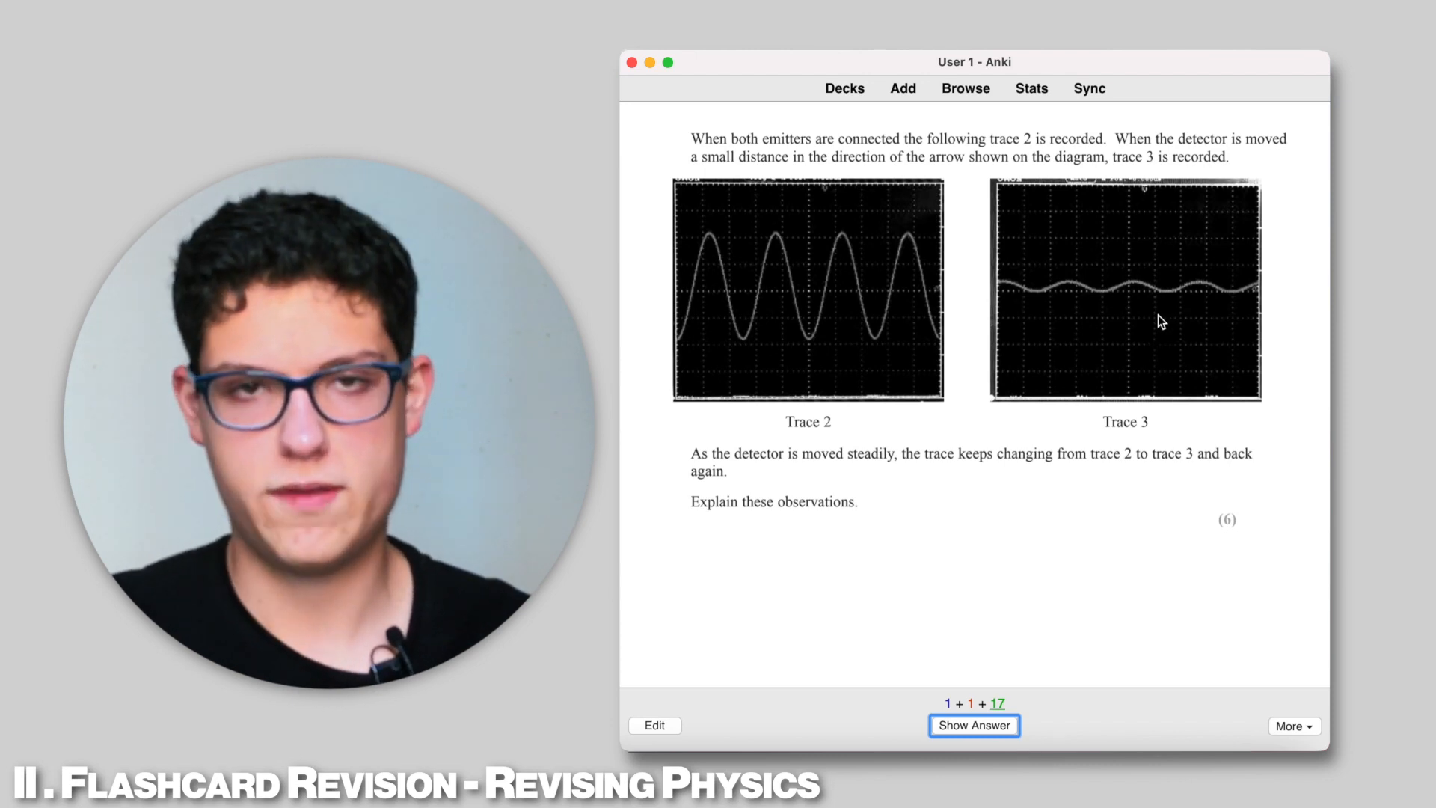
mouse_move(1136, 293)
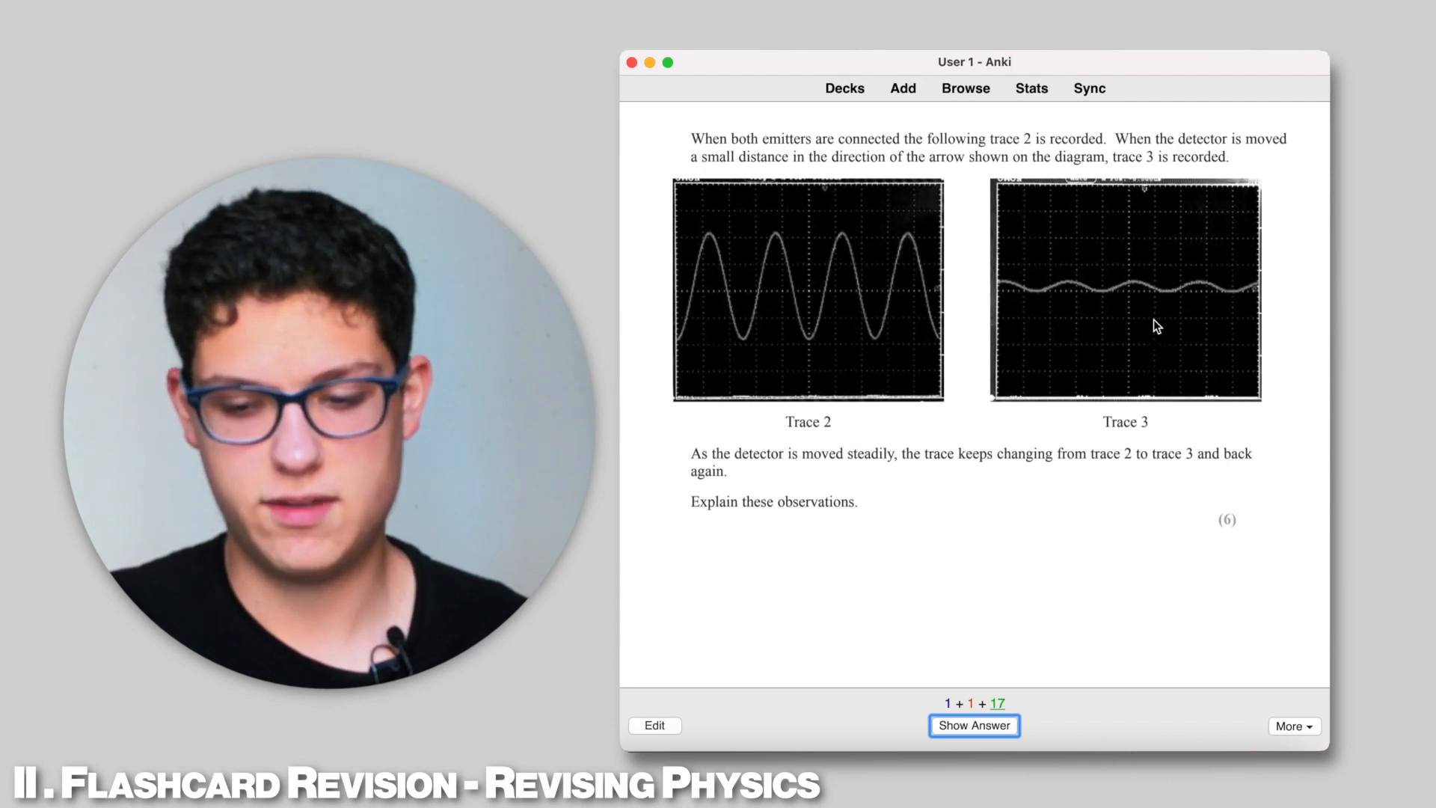
mouse_move(1252, 553)
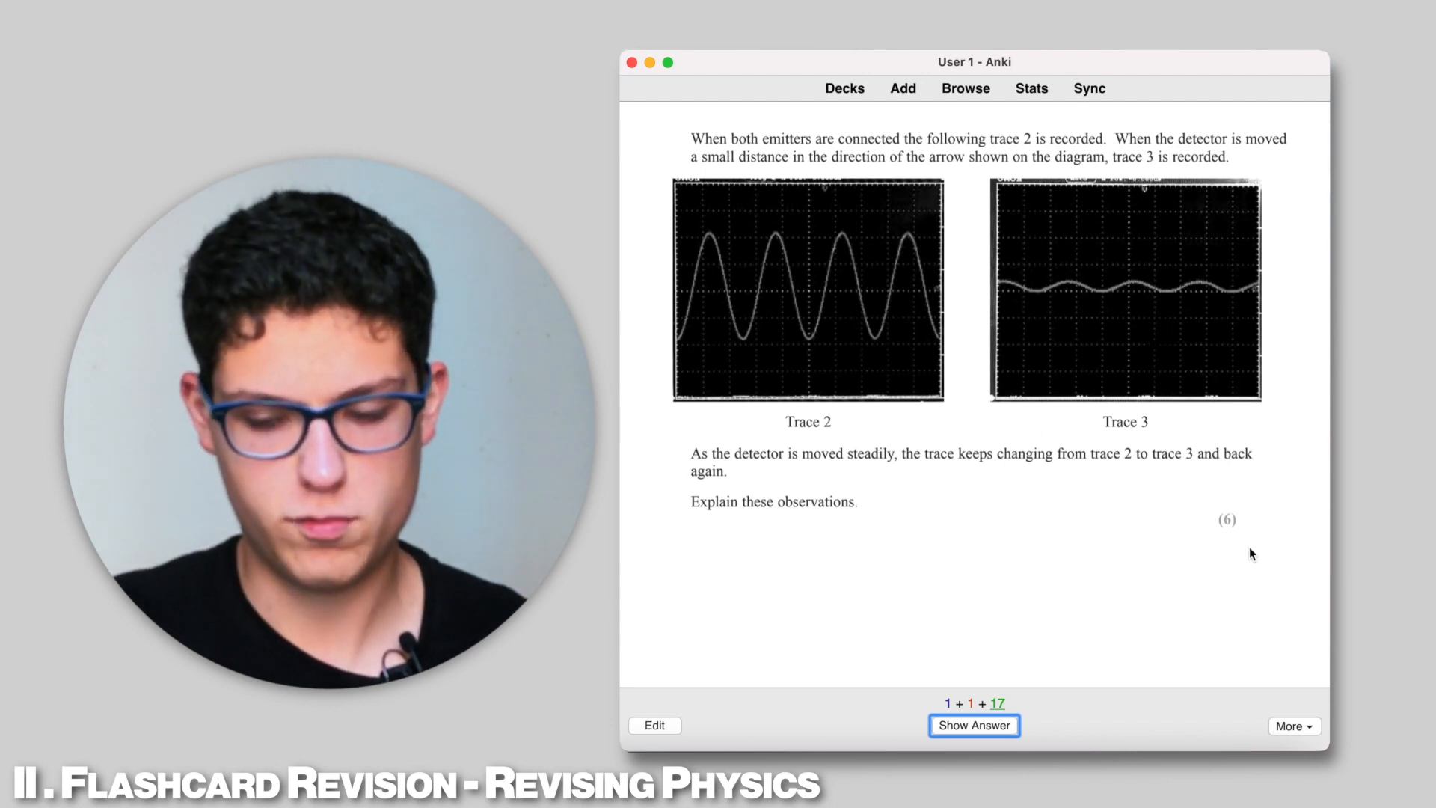
Step: Reveal the interference answer showing nλ path difference for Trace 2 and (n + 1/2)λ for Trace 3
click(974, 725)
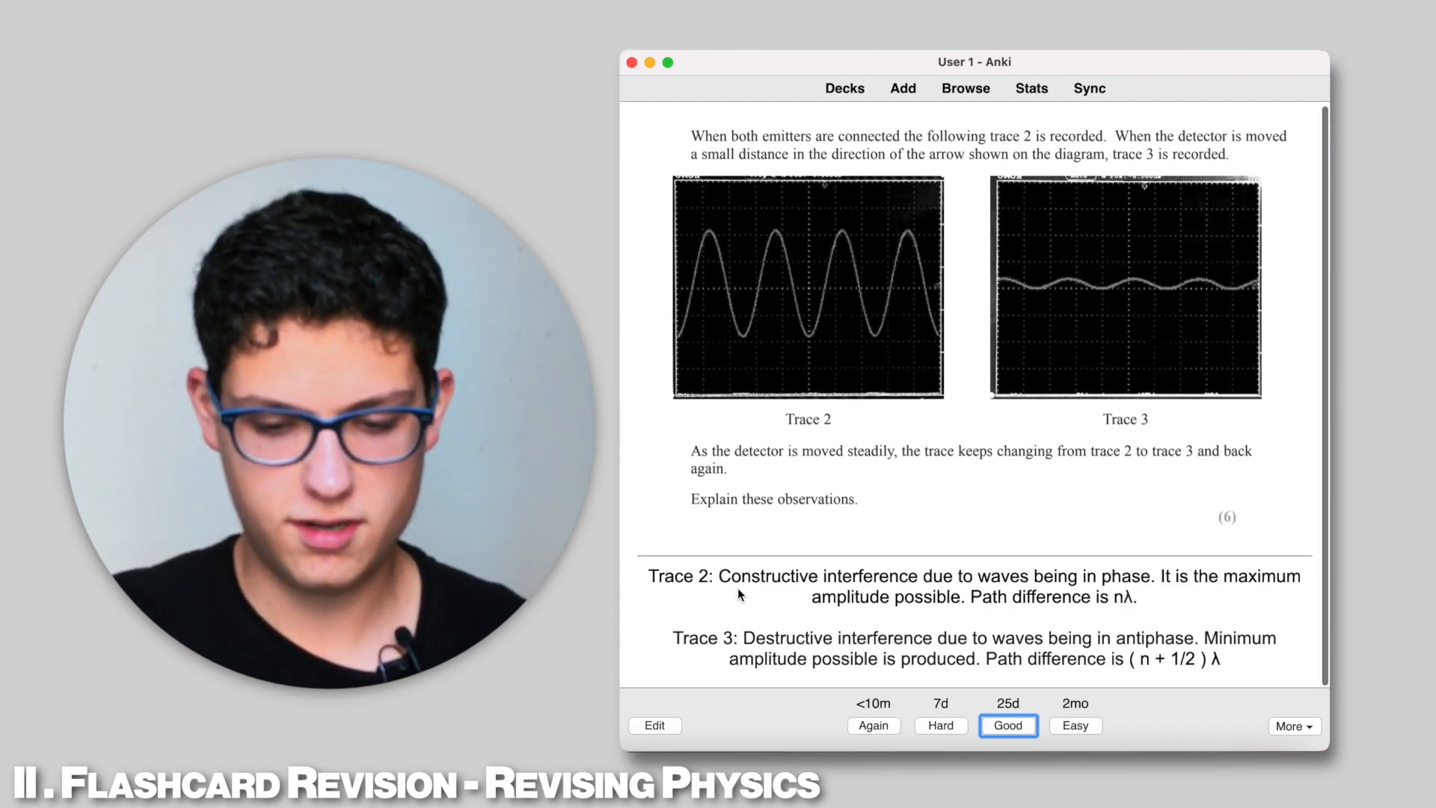
drag(717, 575, 1233, 658)
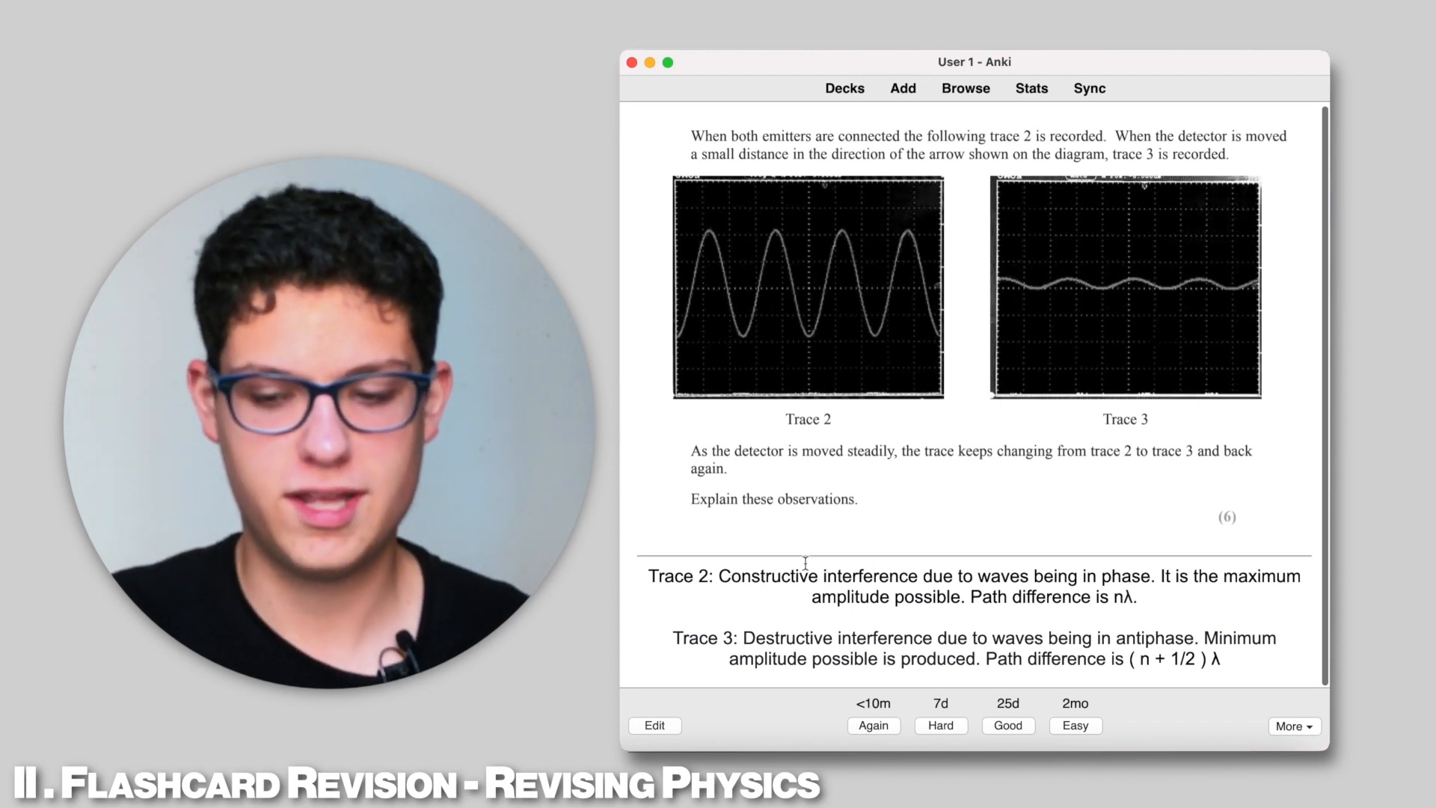
mouse_move(1068, 526)
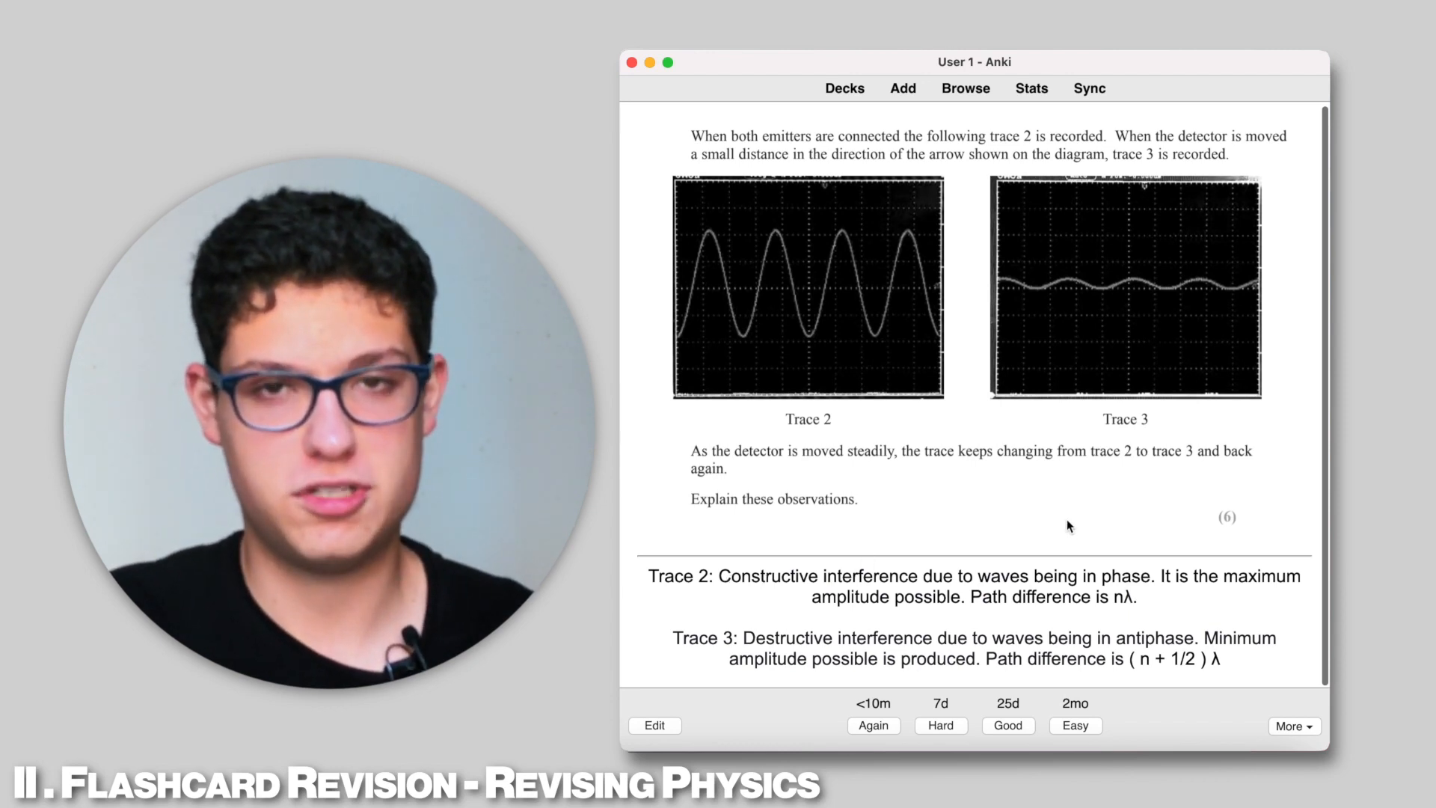